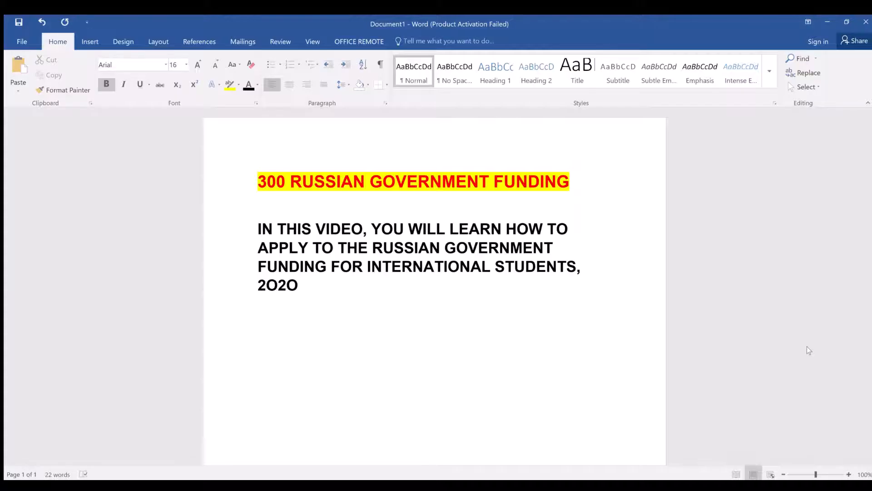
{"action": "mouse_move", "coordinate": [309, 157]}
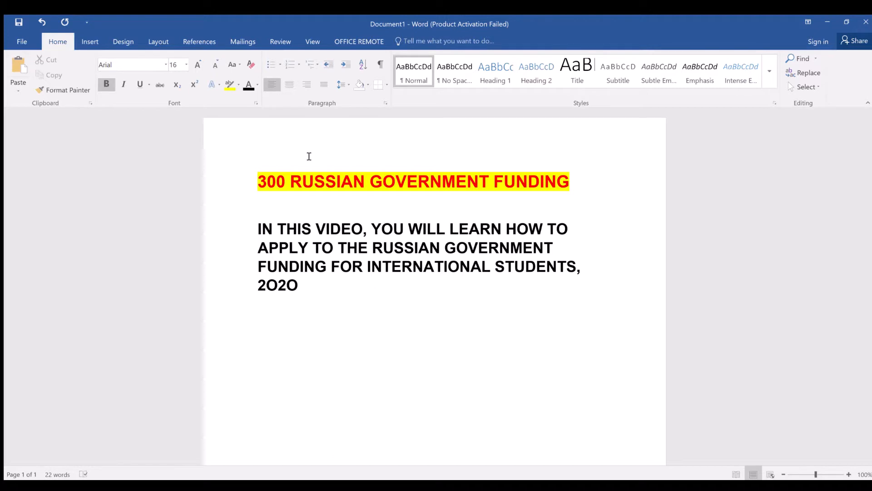
Switch from the Word title notes to the browser showing the Open Doors login page
{"action": "left_click", "coordinate": [257, 329]}
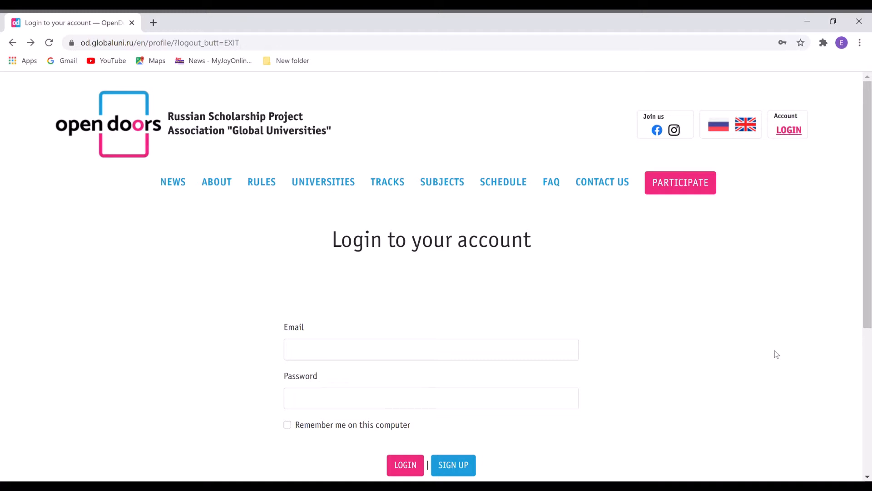
{"action": "mouse_move", "coordinate": [717, 211]}
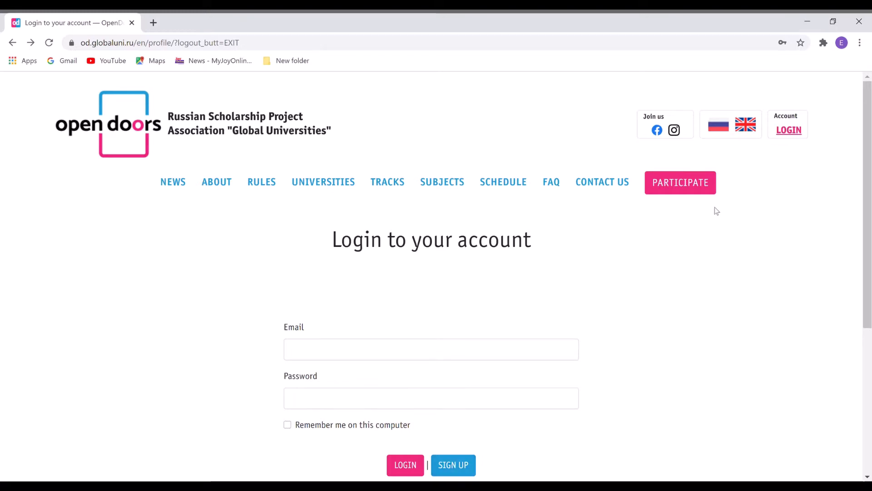
Bring up the participant registration form and move down to its subject fields
{"action": "left_click", "coordinate": [680, 183]}
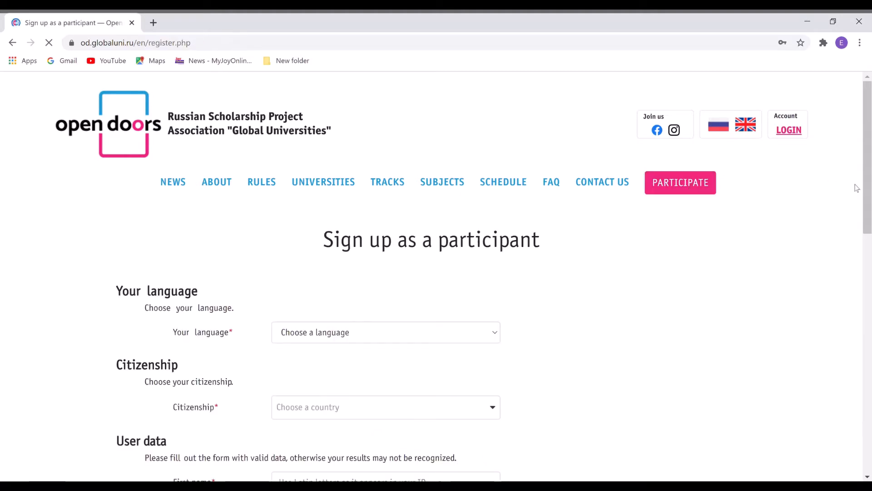
{"action": "scroll", "scroll_direction": "down", "scroll_amount": 3}
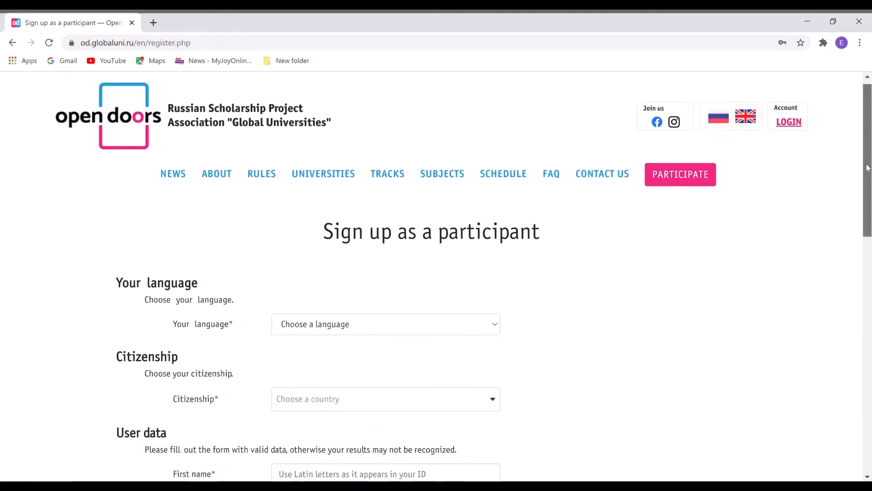
{"action": "scroll", "scroll_direction": "down", "scroll_amount": 3}
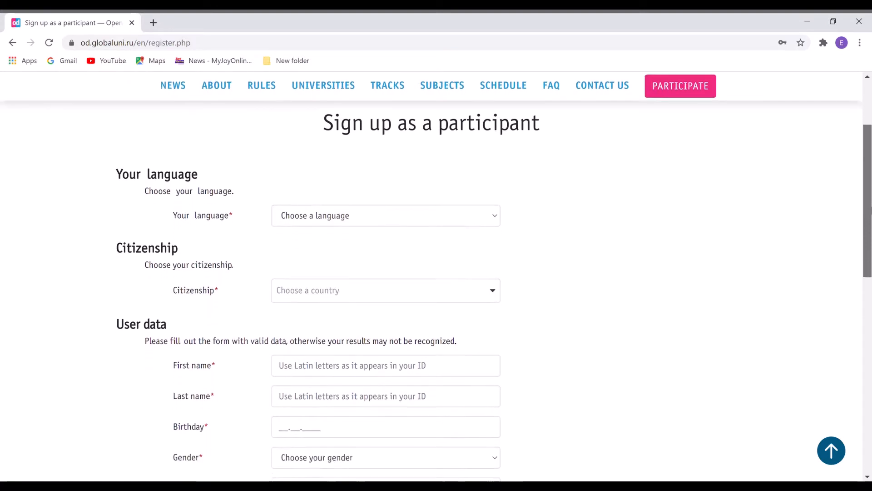
{"action": "scroll", "scroll_direction": "down", "scroll_amount": 3}
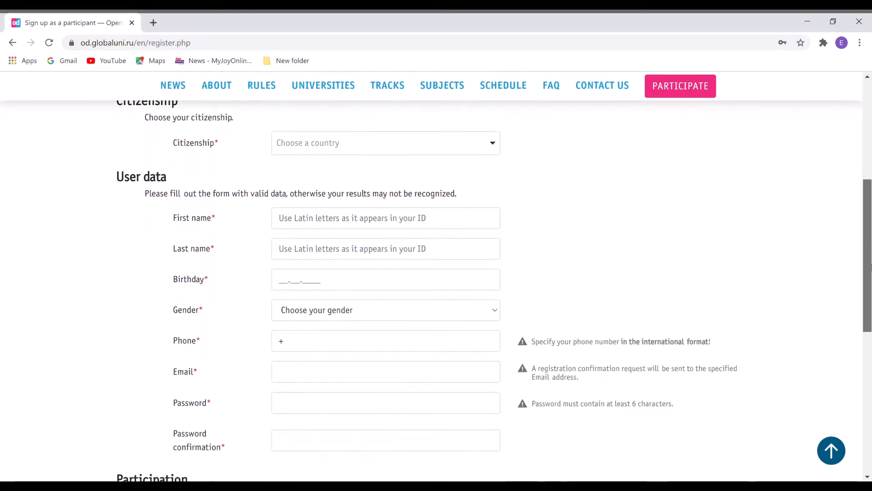
{"action": "scroll", "scroll_direction": "down", "scroll_amount": 3}
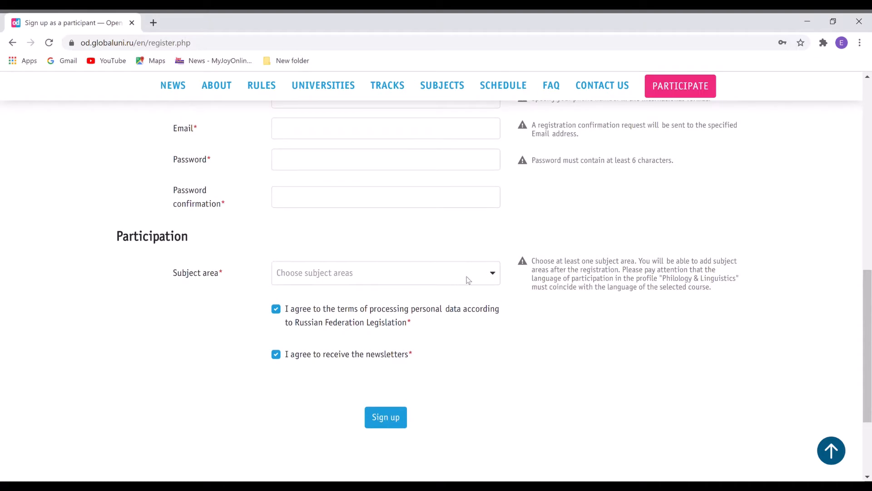
Choose Business & Management as the subject area, then review the form back to its top
{"action": "left_click", "coordinate": [385, 273]}
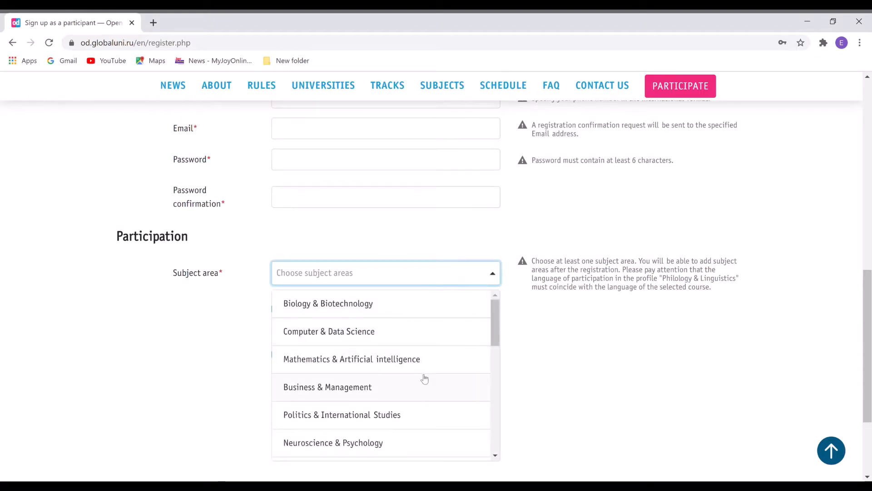
{"action": "left_click", "coordinate": [327, 387]}
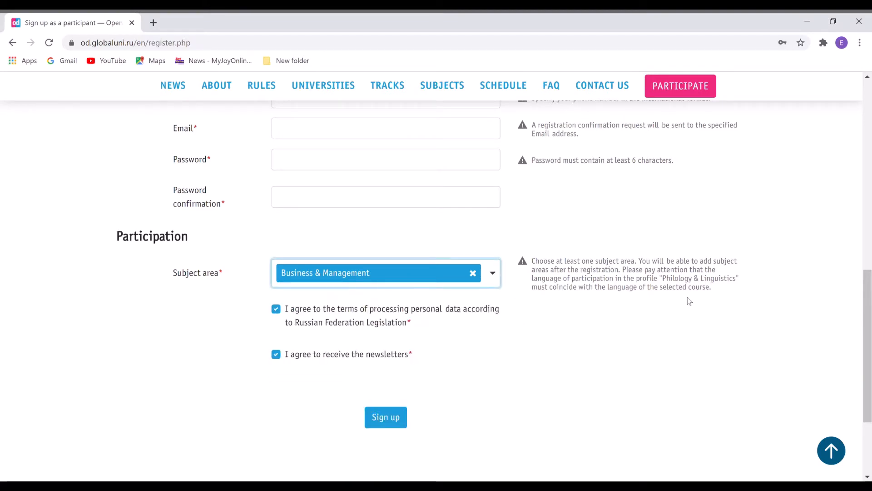
{"action": "scroll", "scroll_direction": "down", "scroll_amount": 3}
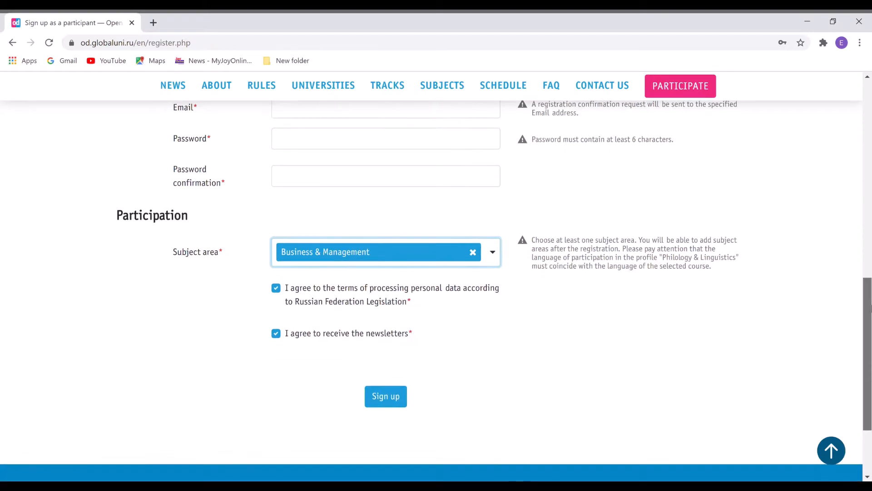
{"action": "scroll", "scroll_direction": "up", "scroll_amount": 3}
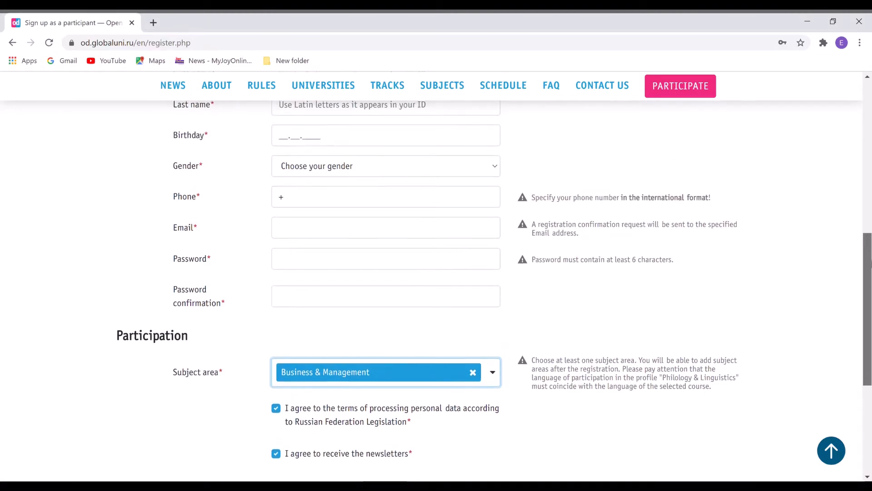
{"action": "scroll", "scroll_direction": "up", "scroll_amount": 3}
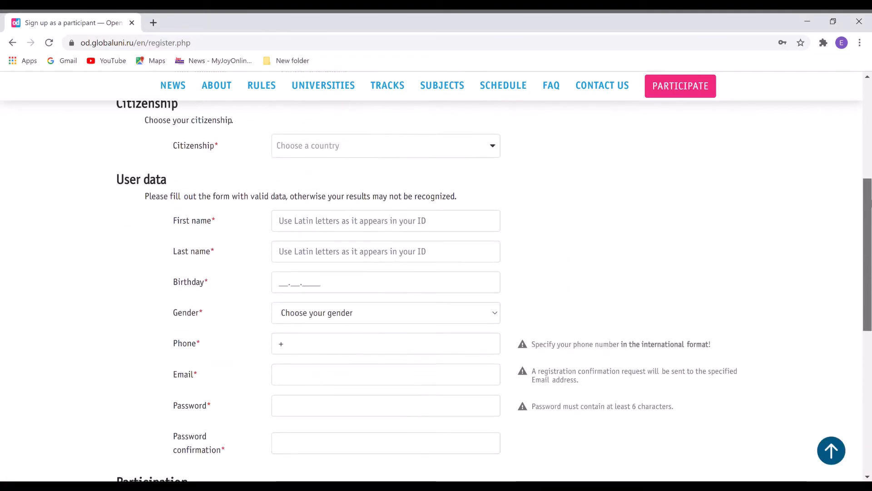
{"action": "scroll", "scroll_direction": "up", "scroll_amount": 3}
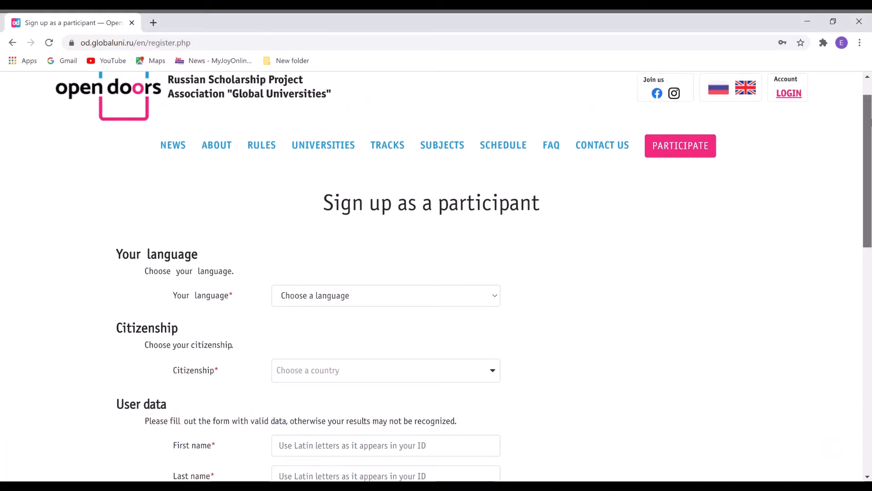
{"action": "scroll", "scroll_direction": "up", "scroll_amount": 3}
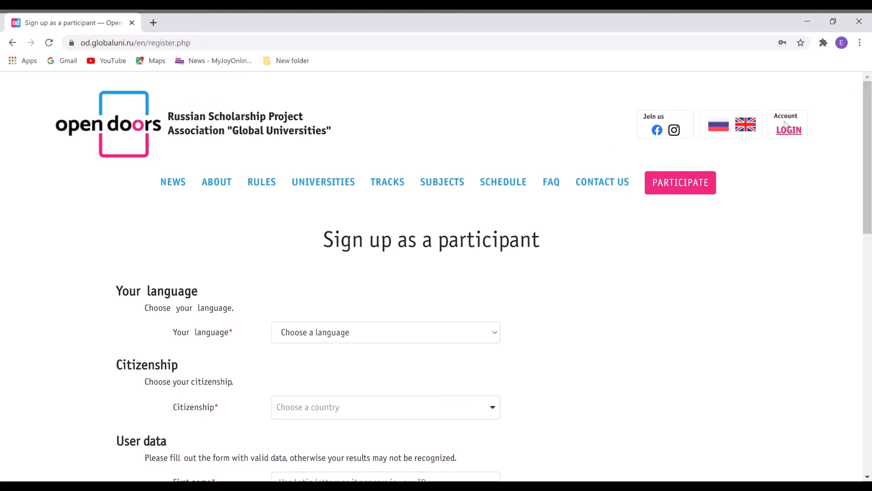
Sign in with the existing email and password so the Account page appears
{"action": "left_click", "coordinate": [789, 130]}
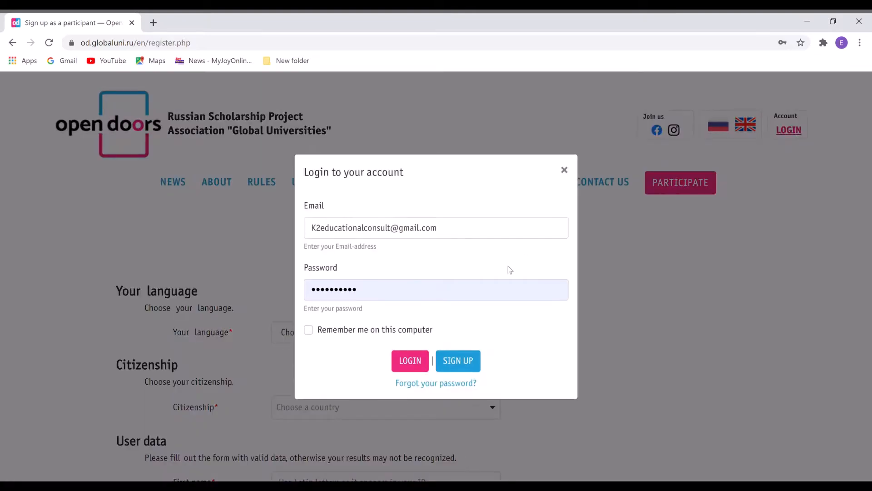
{"action": "left_click", "coordinate": [410, 361]}
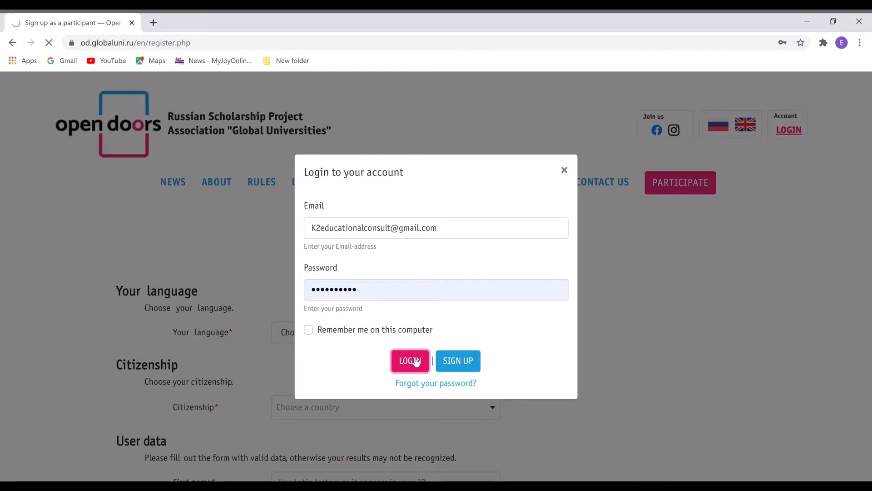
{"action": "left_click", "coordinate": [410, 361]}
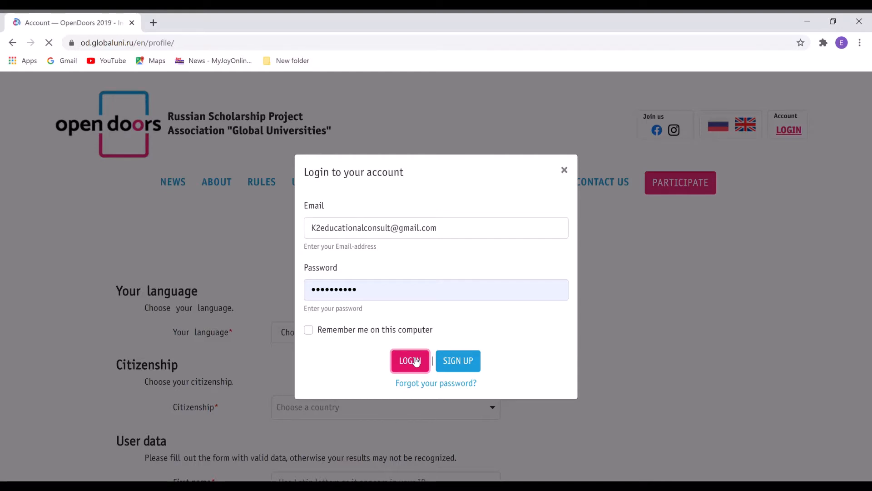
{"action": "left_click", "coordinate": [410, 361]}
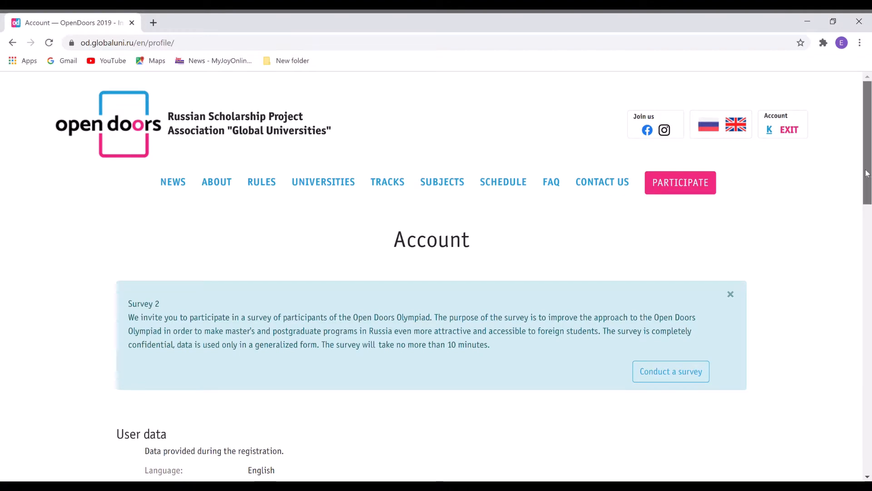
{"action": "scroll", "scroll_direction": "down", "scroll_amount": 3}
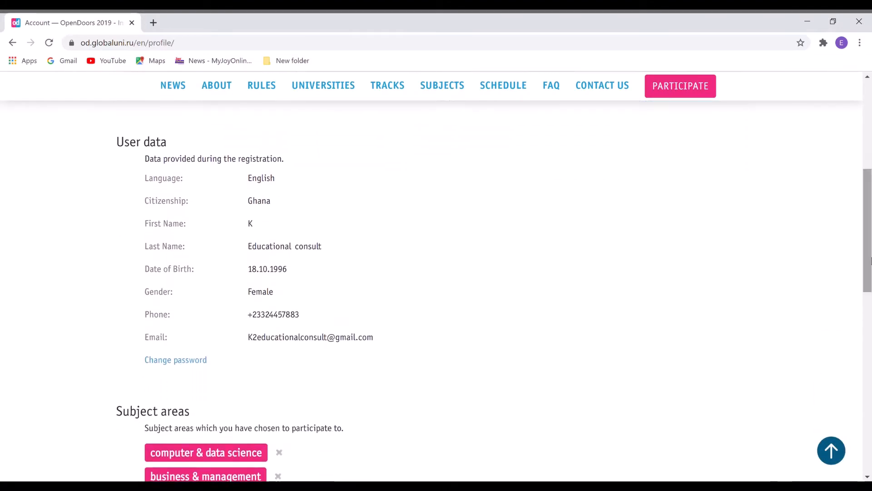
{"action": "scroll", "scroll_direction": "down", "scroll_amount": 3}
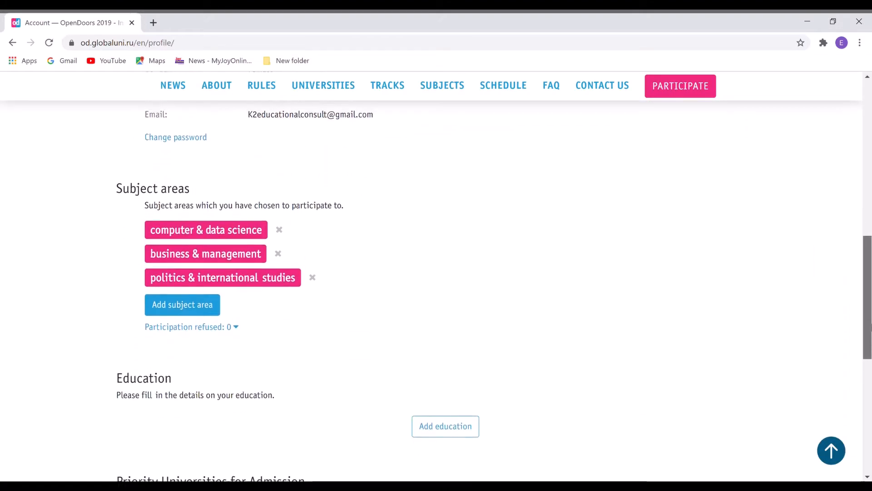
{"action": "scroll", "scroll_direction": "down", "scroll_amount": 3}
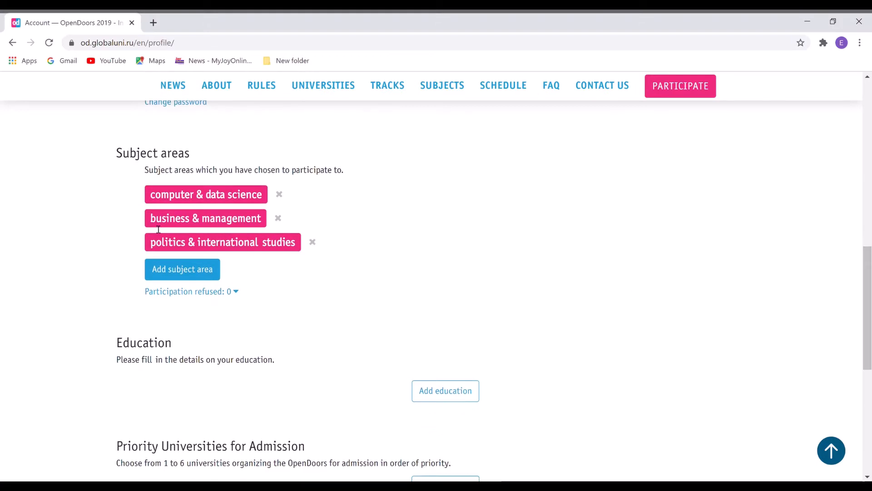
{"action": "mouse_move", "coordinate": [462, 372]}
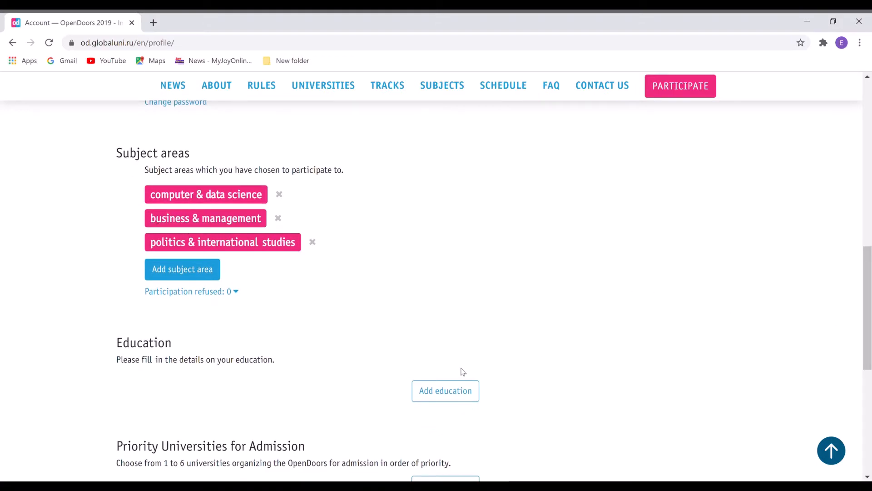
{"action": "scroll", "scroll_direction": "down", "scroll_amount": 3}
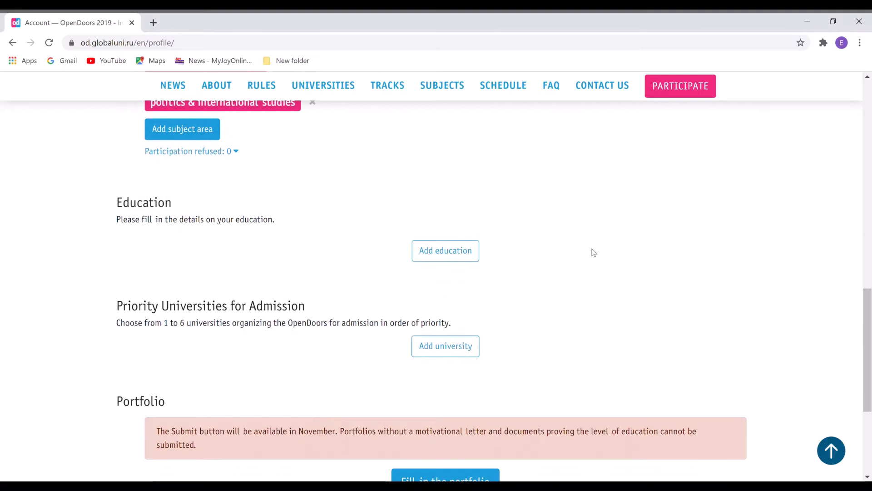
{"action": "mouse_move", "coordinate": [405, 309]}
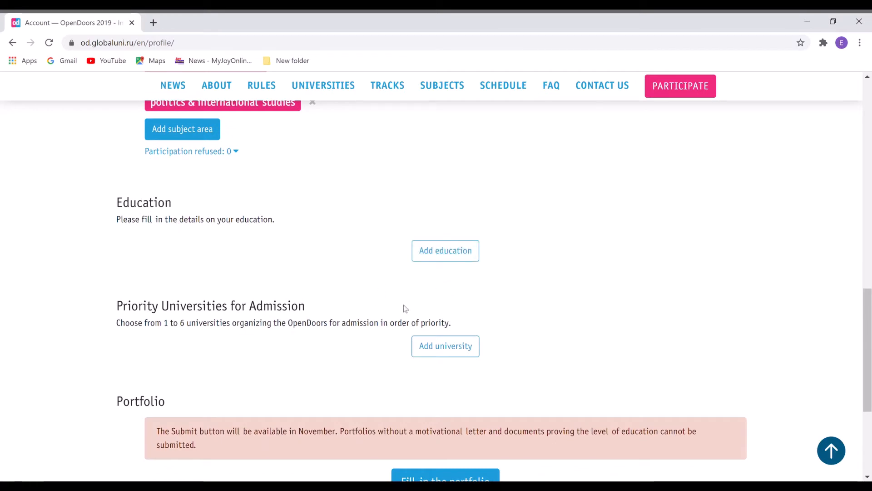
{"action": "mouse_move", "coordinate": [435, 328]}
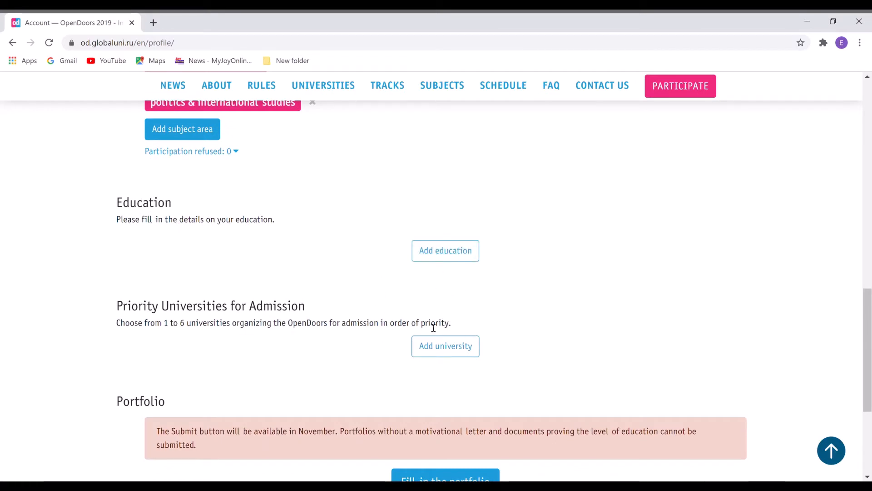
{"action": "mouse_move", "coordinate": [490, 335]}
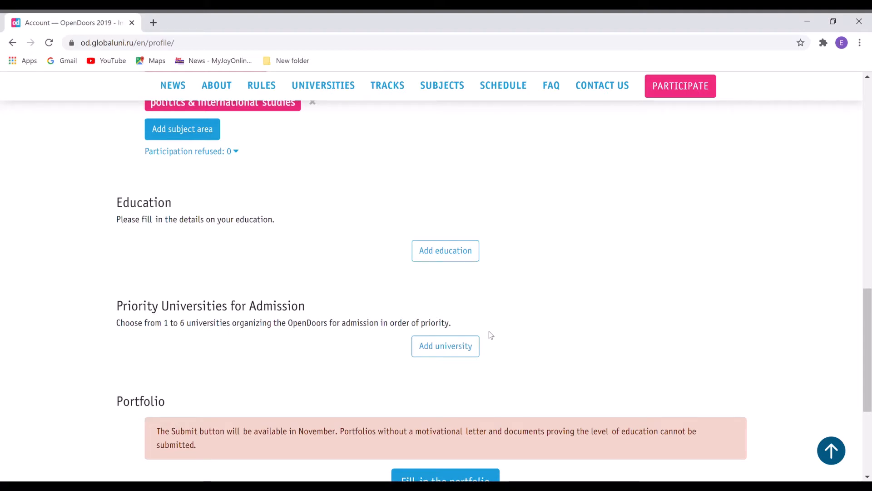
{"action": "mouse_move", "coordinate": [833, 334]}
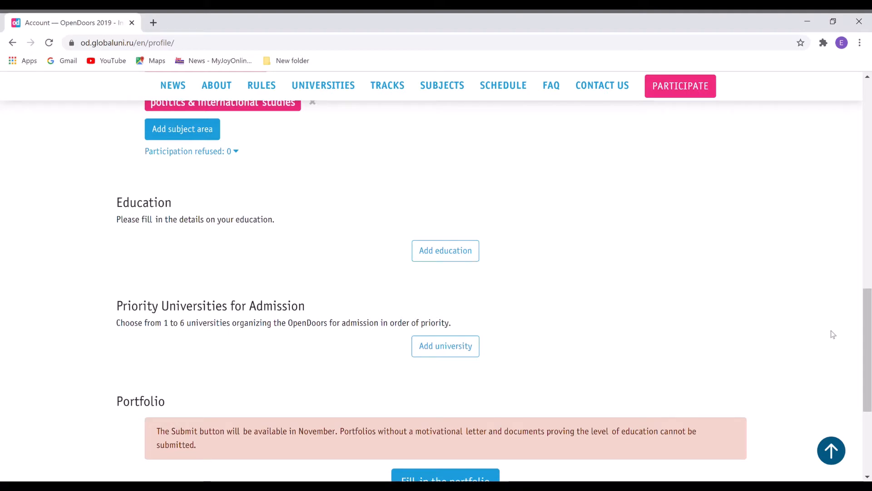
{"action": "scroll", "scroll_direction": "down", "scroll_amount": 3}
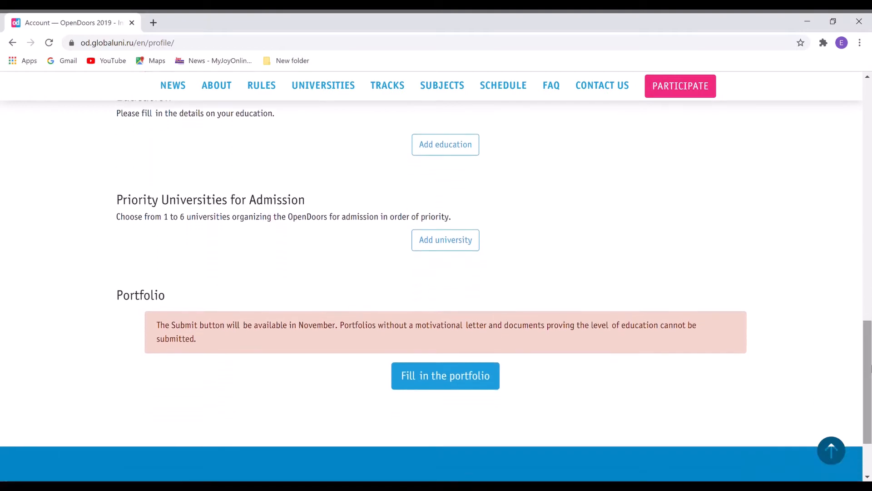
{"action": "scroll", "scroll_direction": "down", "scroll_amount": 3}
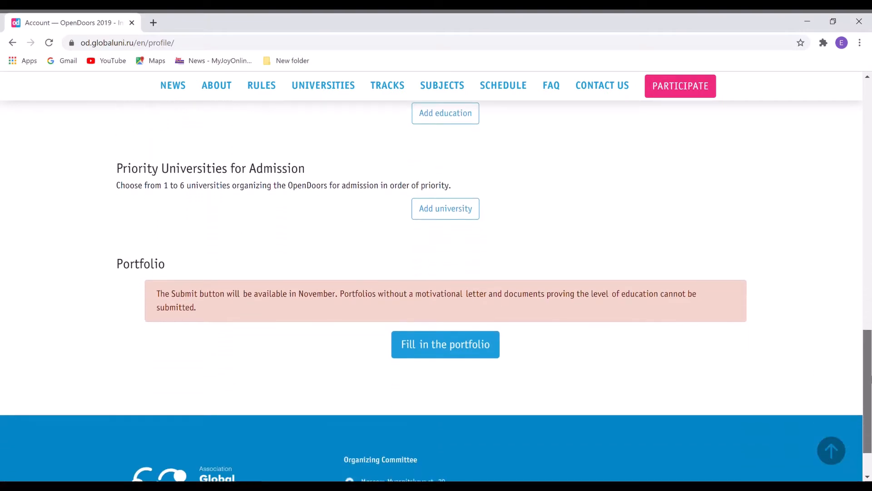
{"action": "scroll", "scroll_direction": "down", "scroll_amount": 3}
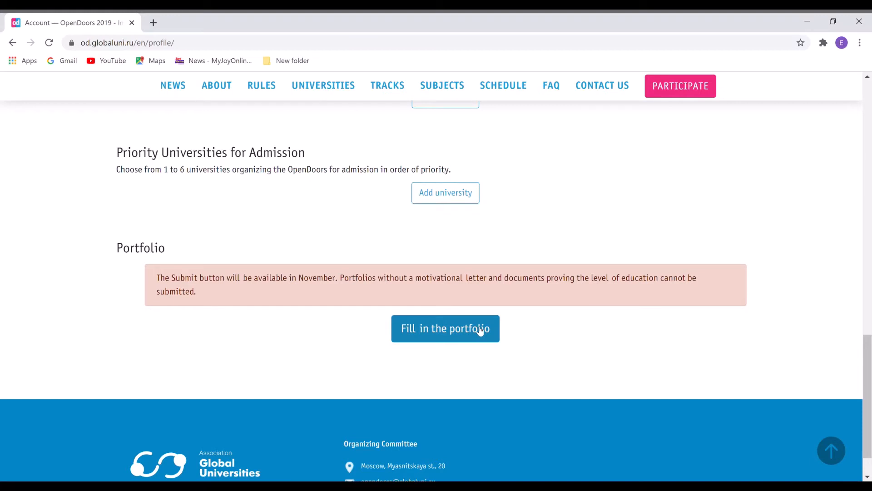
Go to 'Fill in the portfolio' and look through the achievement blocks still not filled
{"action": "left_click", "coordinate": [445, 328]}
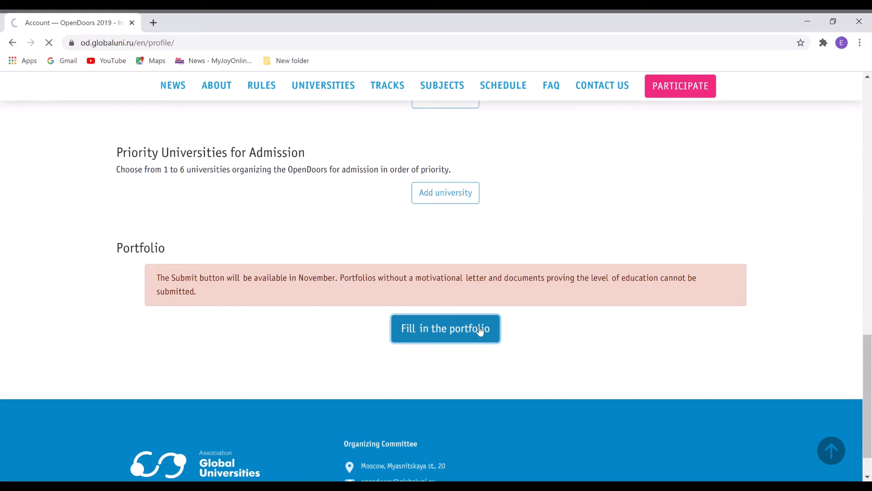
{"action": "left_click", "coordinate": [445, 328]}
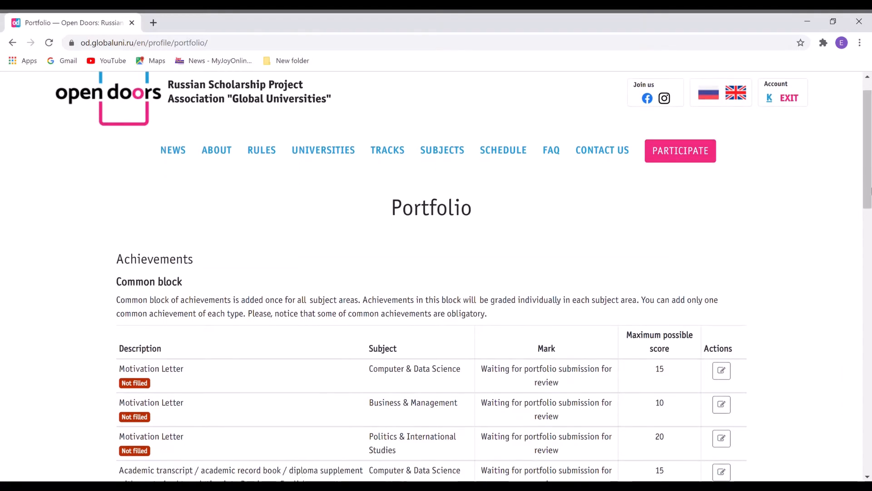
{"action": "scroll", "scroll_direction": "down", "scroll_amount": 3}
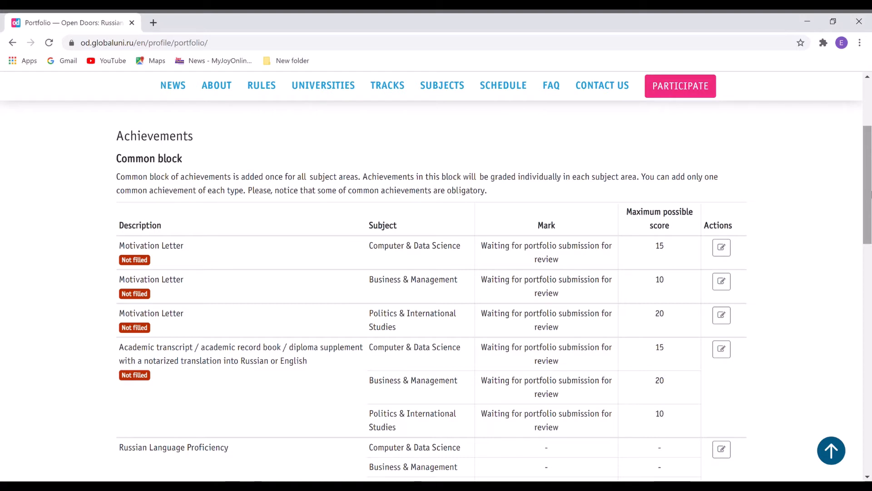
{"action": "scroll", "scroll_direction": "down", "scroll_amount": 3}
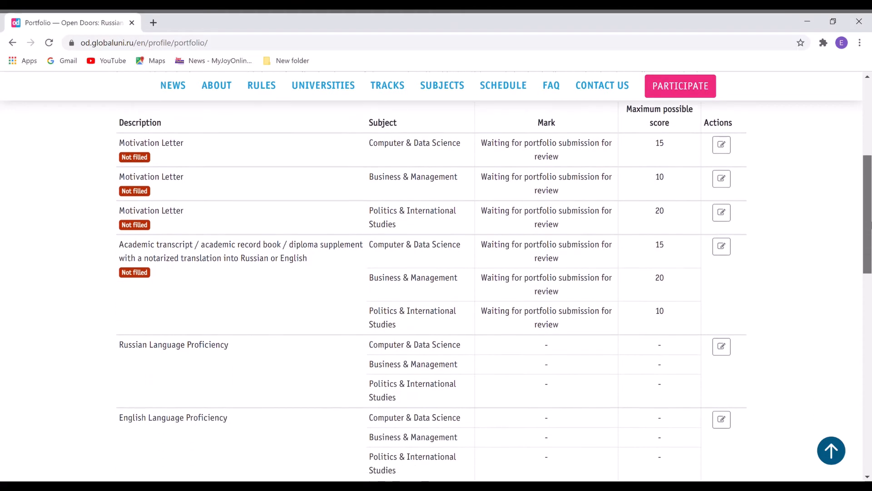
{"action": "scroll", "scroll_direction": "down", "scroll_amount": 3}
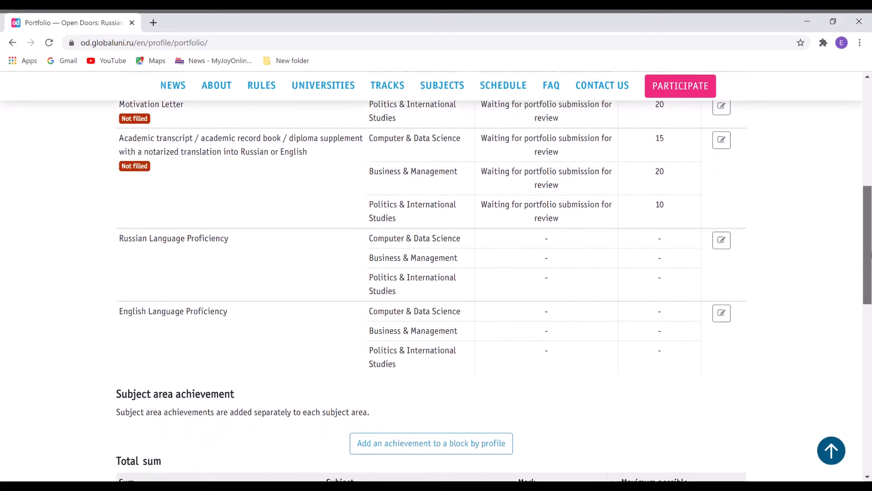
{"action": "scroll", "scroll_direction": "down", "scroll_amount": 3}
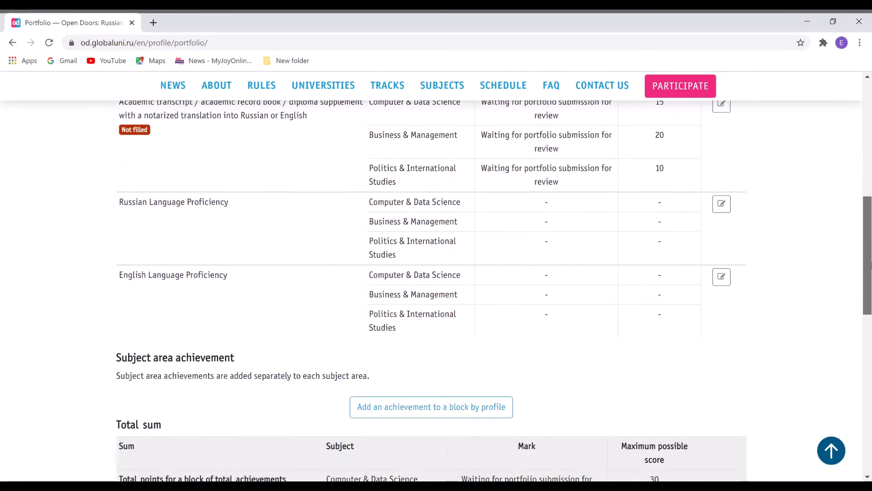
Review the total score sums per subject at the bottom, then head back toward the top
{"action": "scroll", "scroll_direction": "down", "scroll_amount": 3}
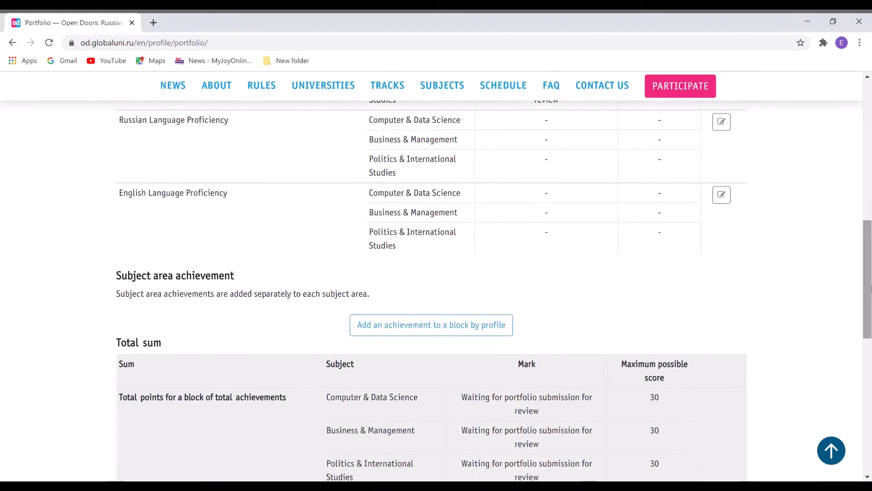
{"action": "scroll", "scroll_direction": "down", "scroll_amount": 3}
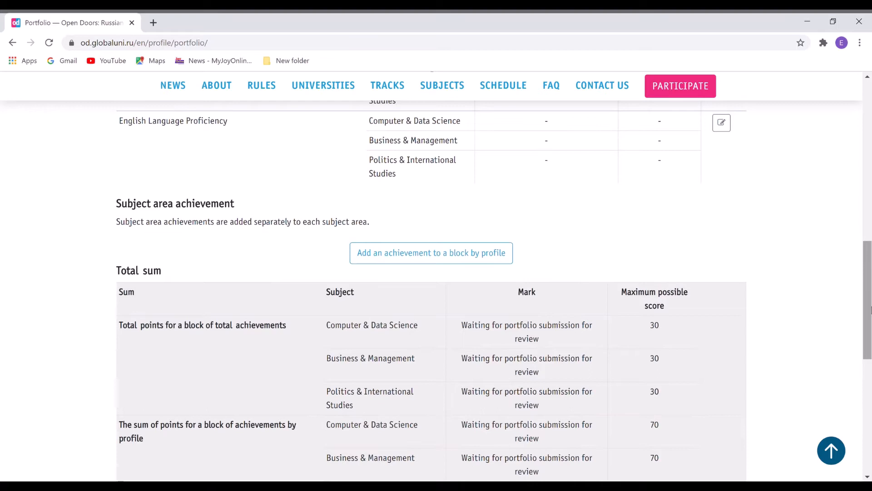
{"action": "scroll", "scroll_direction": "down", "scroll_amount": 3}
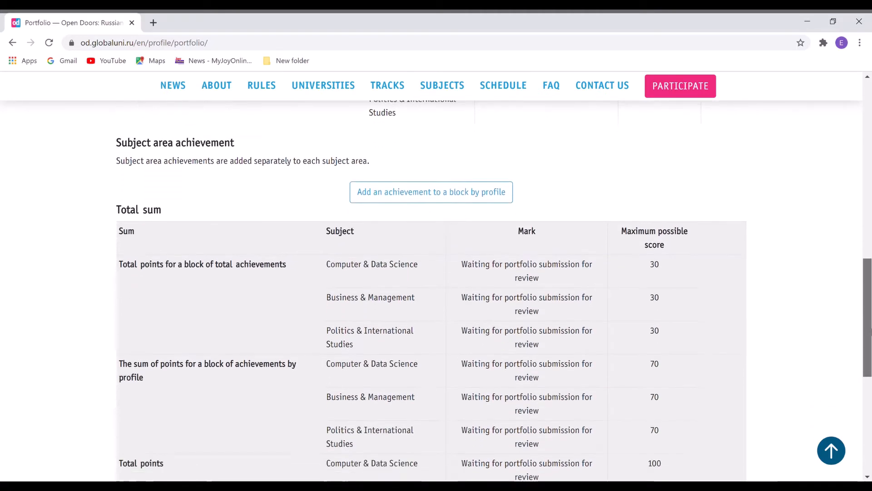
{"action": "scroll", "scroll_direction": "down", "scroll_amount": 3}
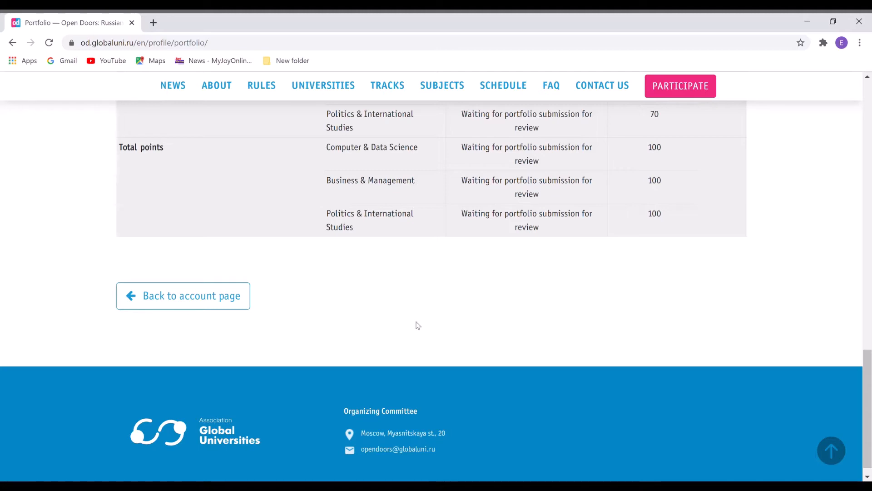
{"action": "mouse_move", "coordinate": [481, 296]}
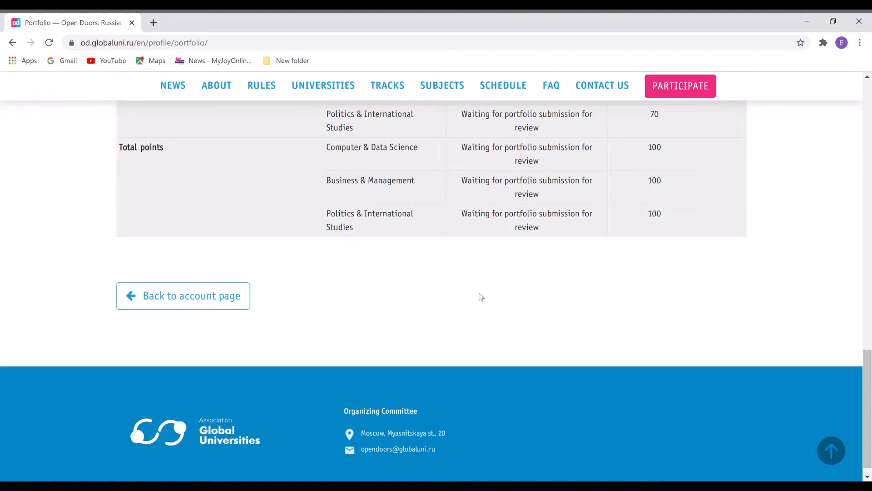
{"action": "scroll", "scroll_direction": "up", "scroll_amount": 3}
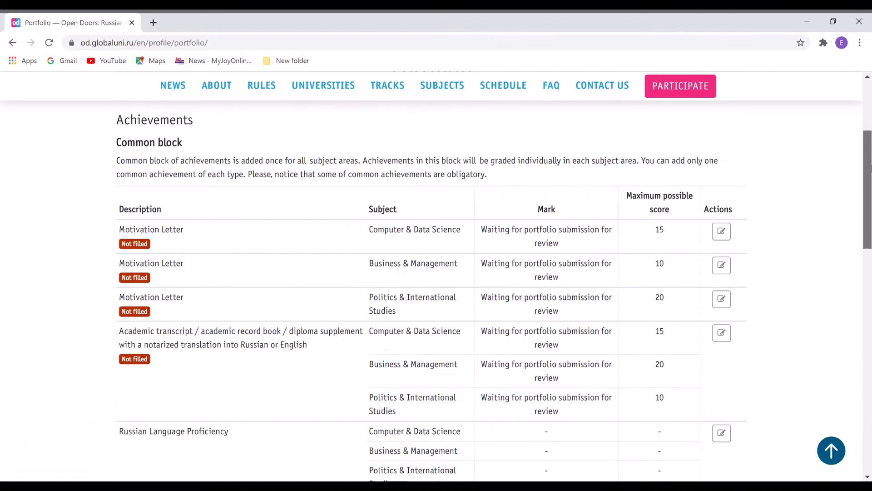
{"action": "scroll", "scroll_direction": "up", "scroll_amount": 3}
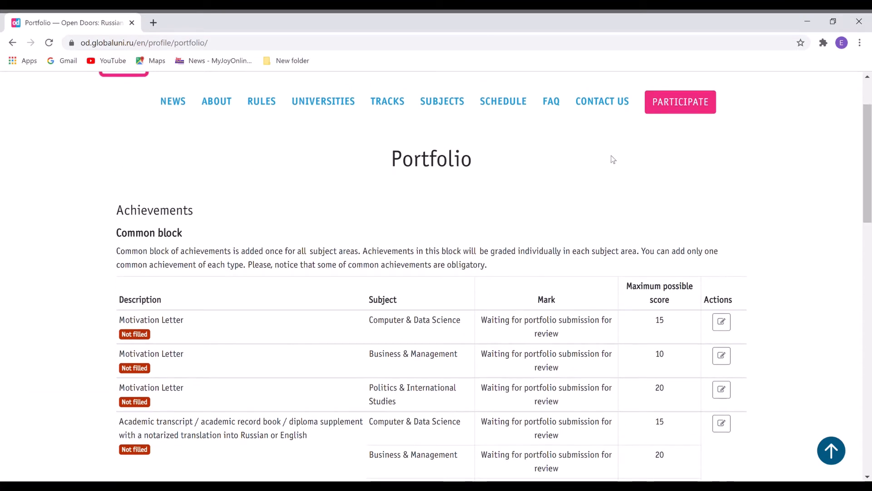
{"action": "mouse_move", "coordinate": [349, 105]}
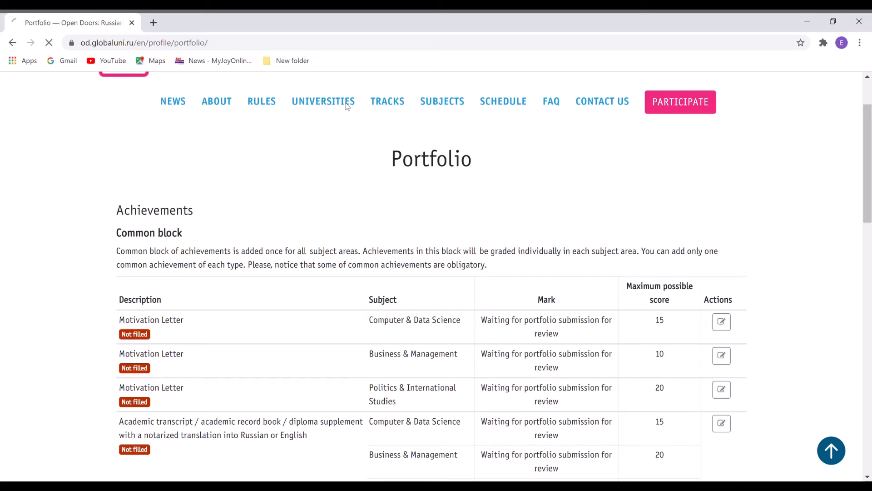
{"action": "mouse_move", "coordinate": [616, 189]}
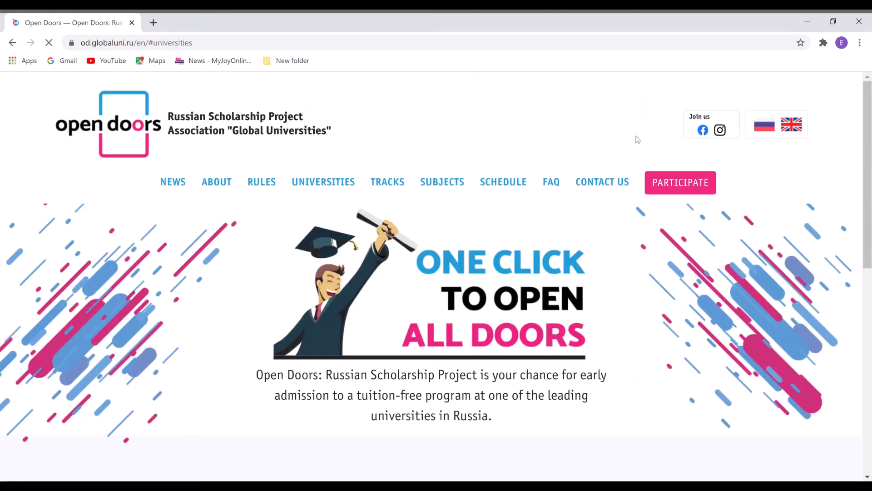
Browse the participating Russian universities' logos down to the competition schedule
{"action": "scroll", "scroll_direction": "down", "scroll_amount": 3}
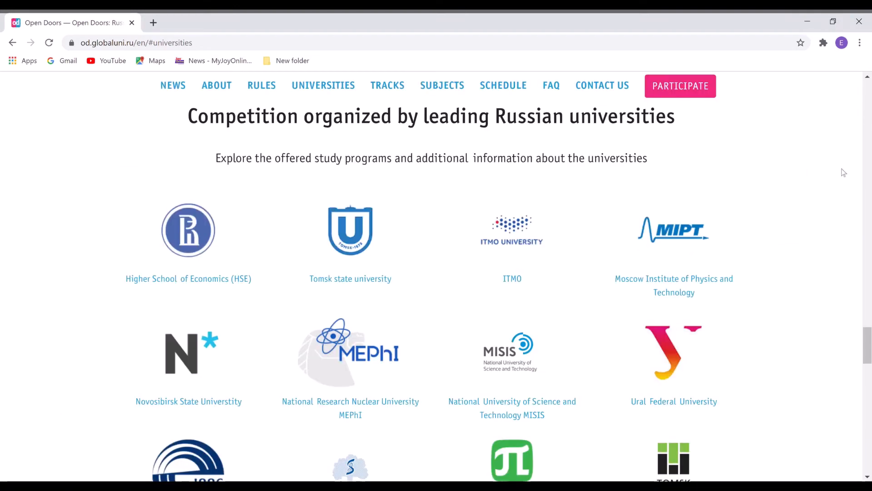
{"action": "mouse_move", "coordinate": [330, 91]}
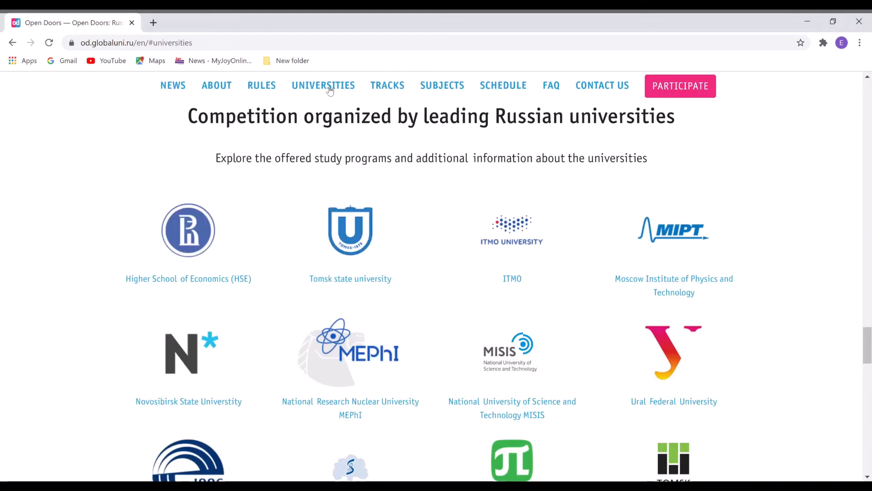
{"action": "mouse_move", "coordinate": [857, 263]}
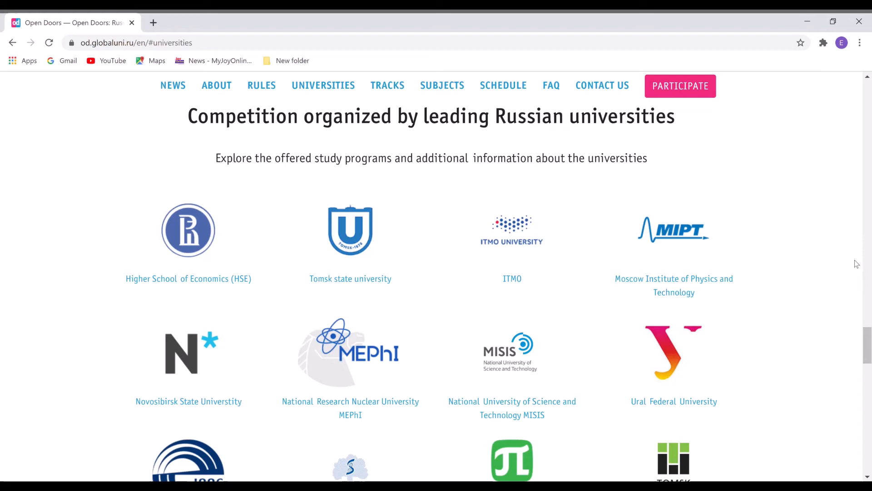
{"action": "scroll", "scroll_direction": "up", "scroll_amount": 3}
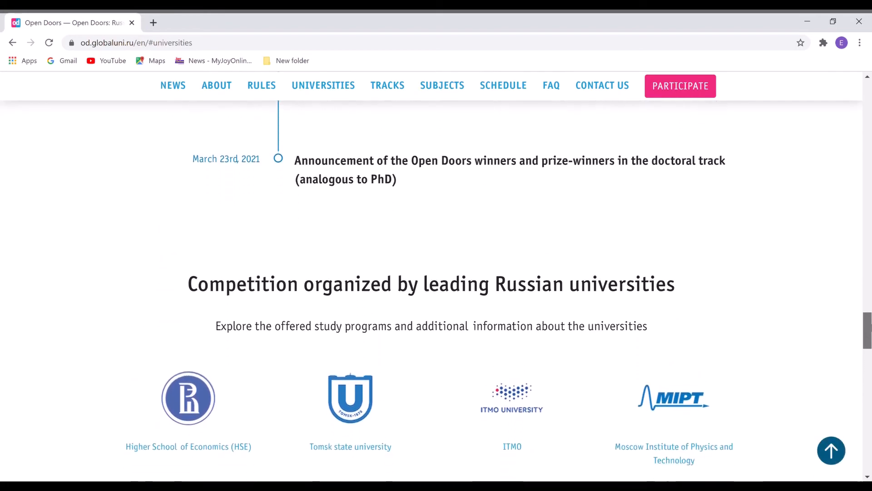
{"action": "scroll", "scroll_direction": "down", "scroll_amount": 3}
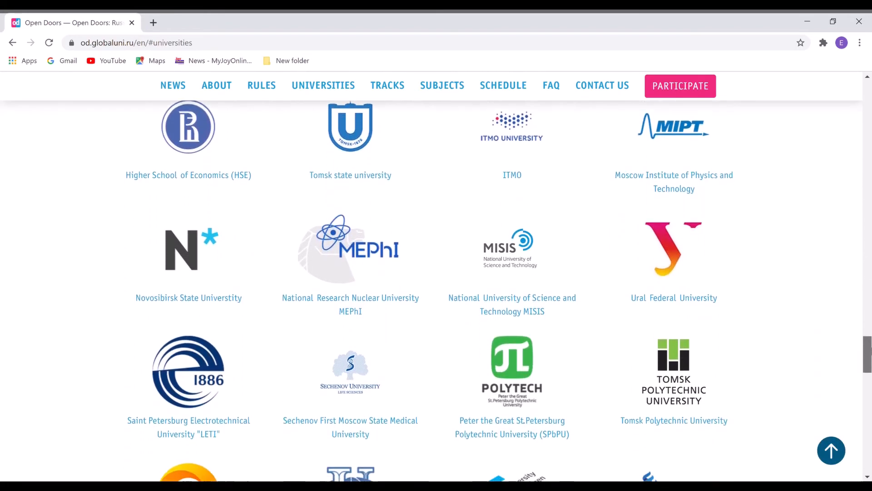
{"action": "scroll", "scroll_direction": "down", "scroll_amount": 3}
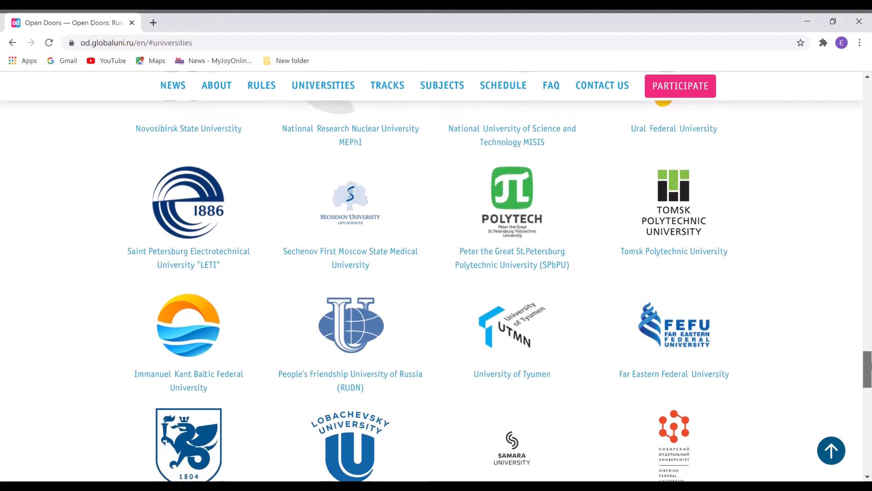
{"action": "scroll", "scroll_direction": "down", "scroll_amount": 3}
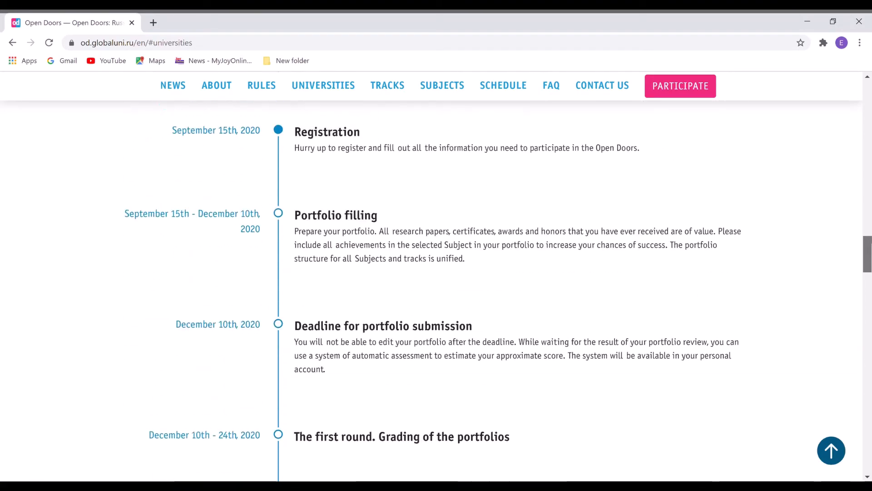
Read the schedule's early timeline entries, from registration through portfolio submission
{"action": "scroll", "scroll_direction": "up", "scroll_amount": 3}
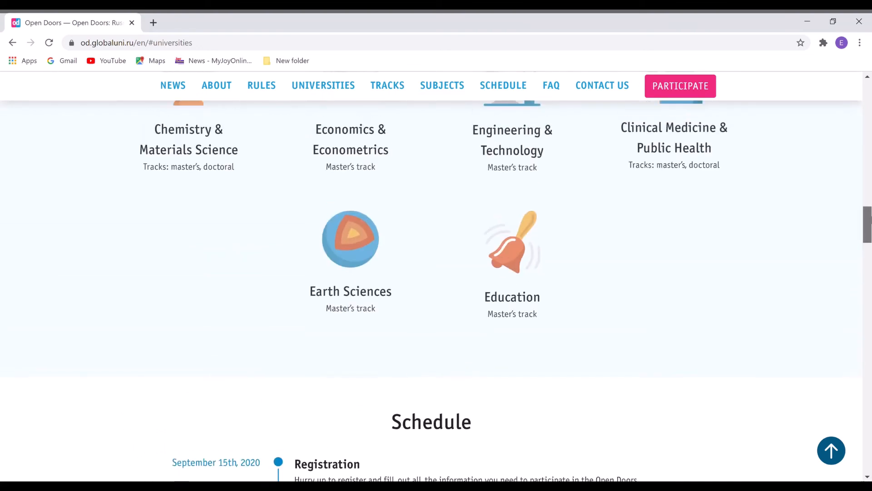
{"action": "scroll", "scroll_direction": "down", "scroll_amount": 3}
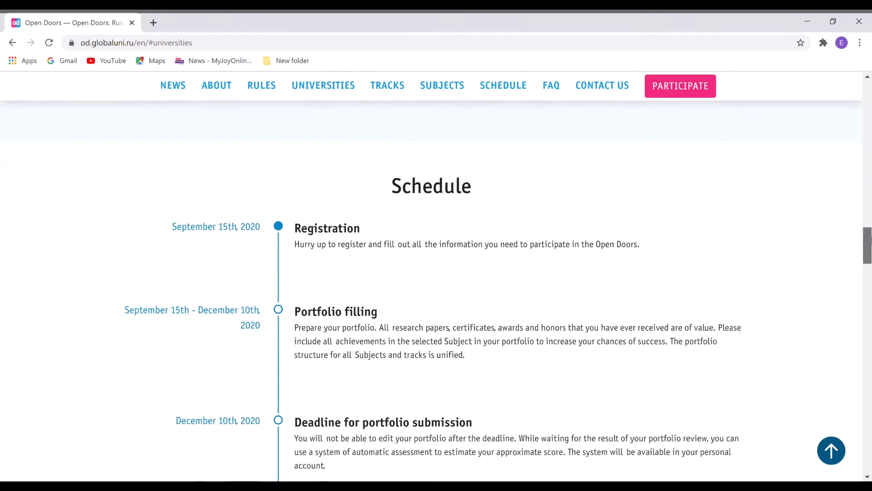
{"action": "scroll", "scroll_direction": "down", "scroll_amount": 3}
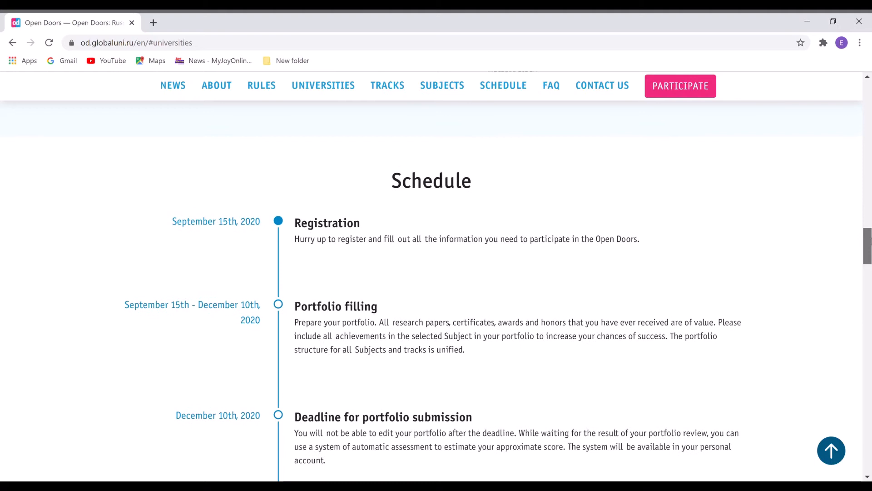
{"action": "scroll", "scroll_direction": "up", "scroll_amount": 3}
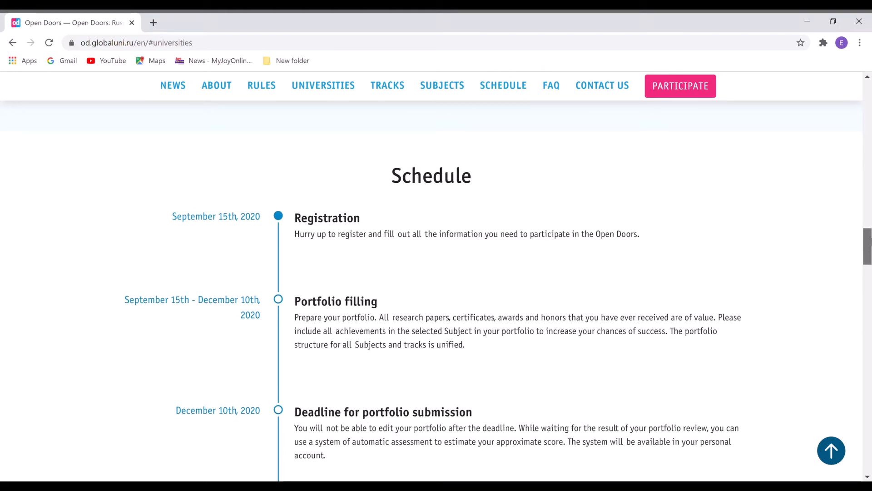
{"action": "scroll", "scroll_direction": "down", "scroll_amount": 3}
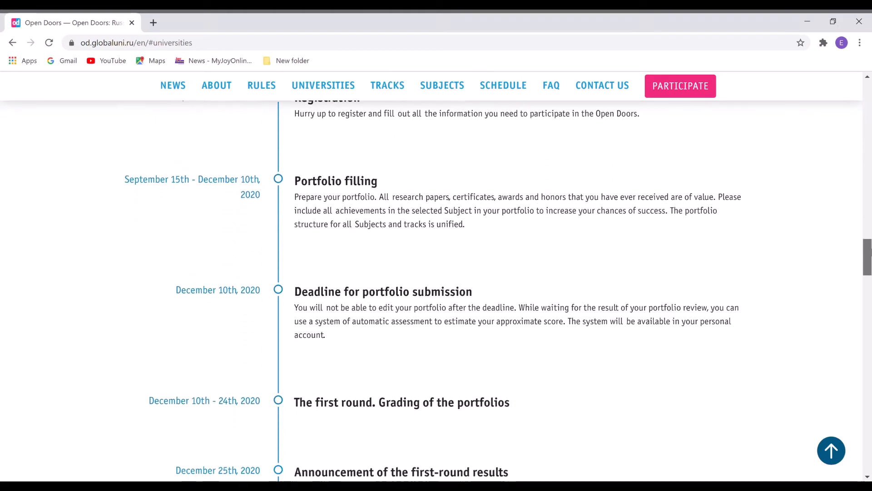
{"action": "scroll", "scroll_direction": "up", "scroll_amount": 3}
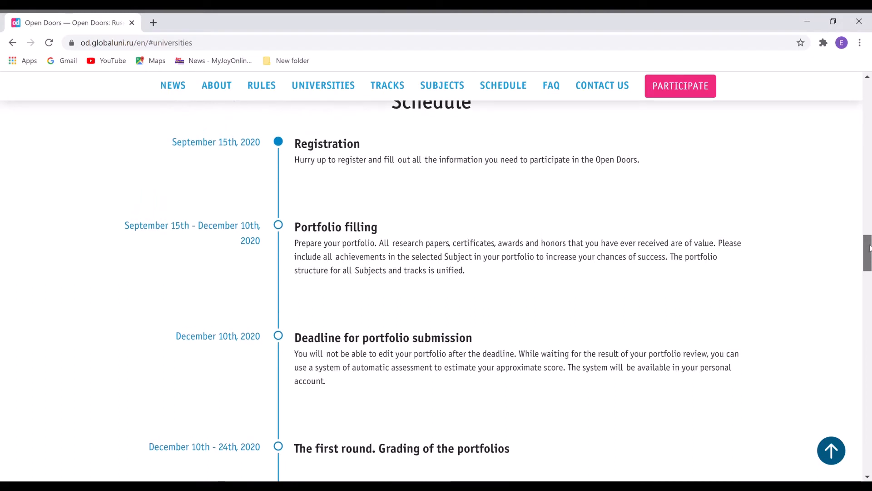
{"action": "scroll", "scroll_direction": "down", "scroll_amount": 3}
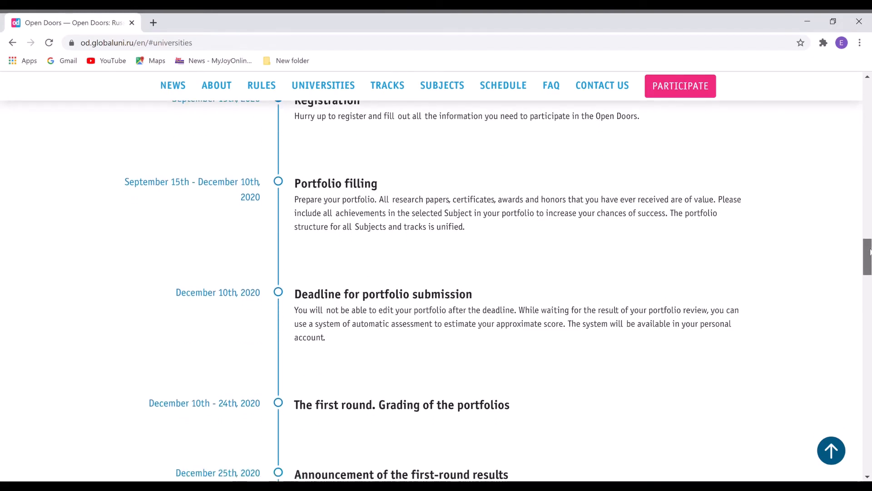
{"action": "scroll", "scroll_direction": "up", "scroll_amount": 3}
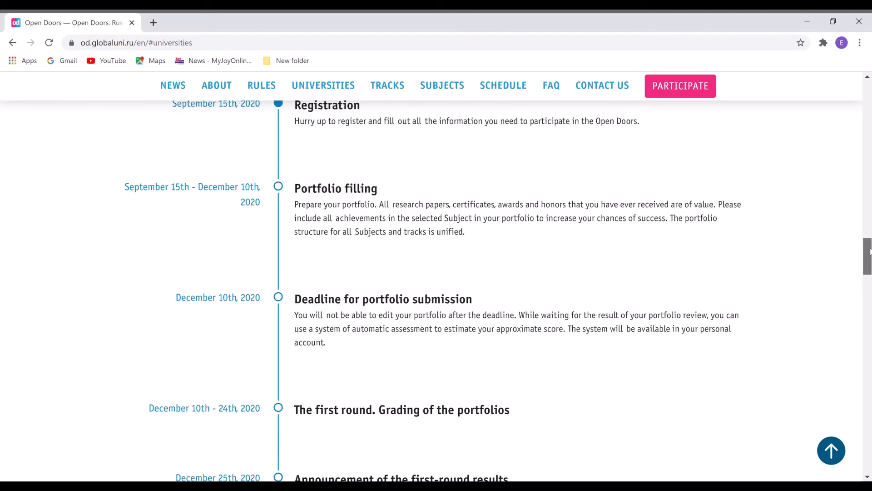
{"action": "scroll", "scroll_direction": "down", "scroll_amount": 3}
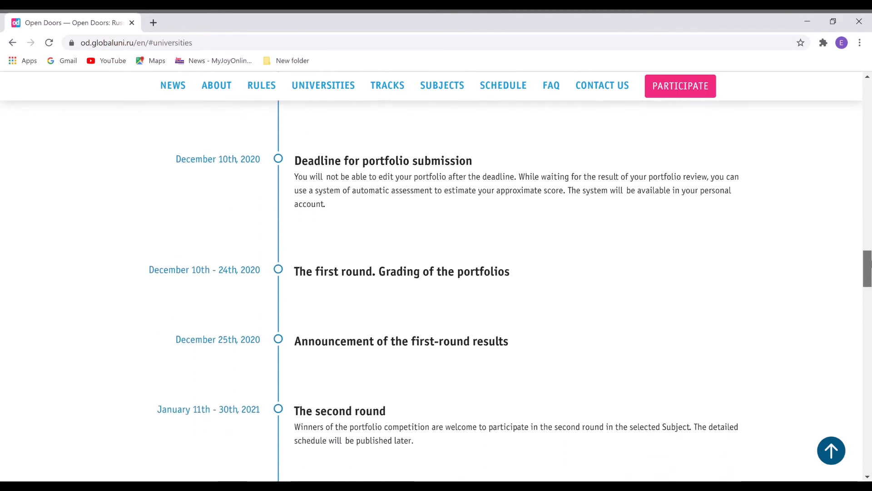
{"action": "scroll", "scroll_direction": "up", "scroll_amount": 3}
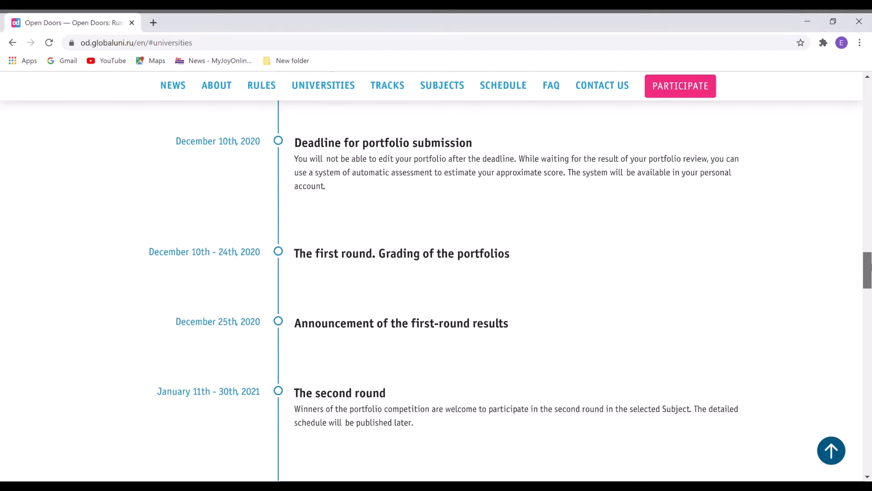
Continue to the doctoral-track winners announcement on March 23rd, 2021, reaching the subjects grid
{"action": "scroll", "scroll_direction": "down", "scroll_amount": 3}
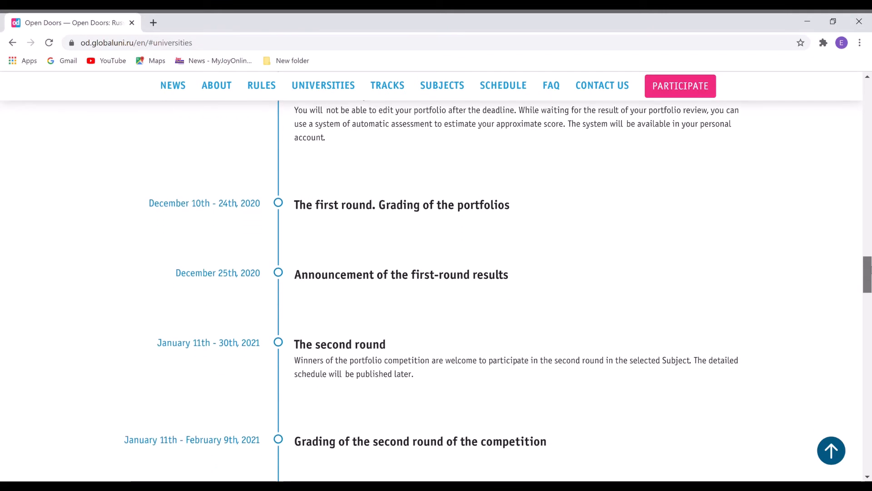
{"action": "scroll", "scroll_direction": "down", "scroll_amount": 3}
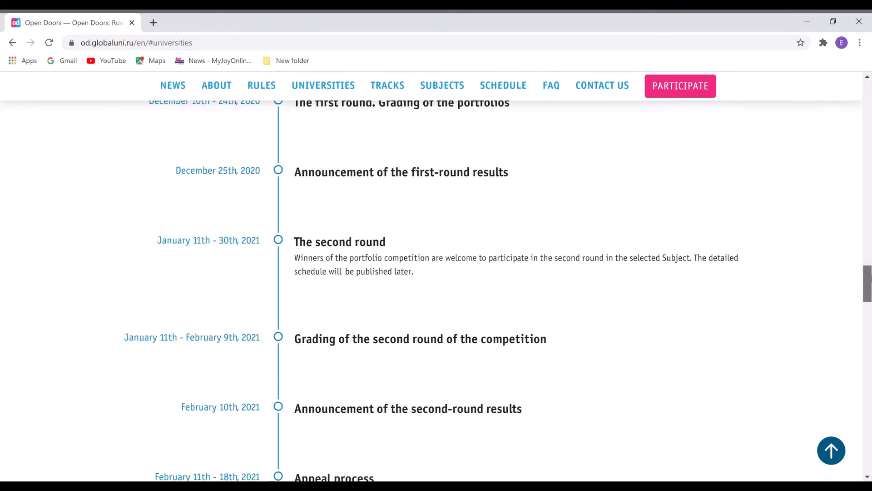
{"action": "scroll", "scroll_direction": "down", "scroll_amount": 3}
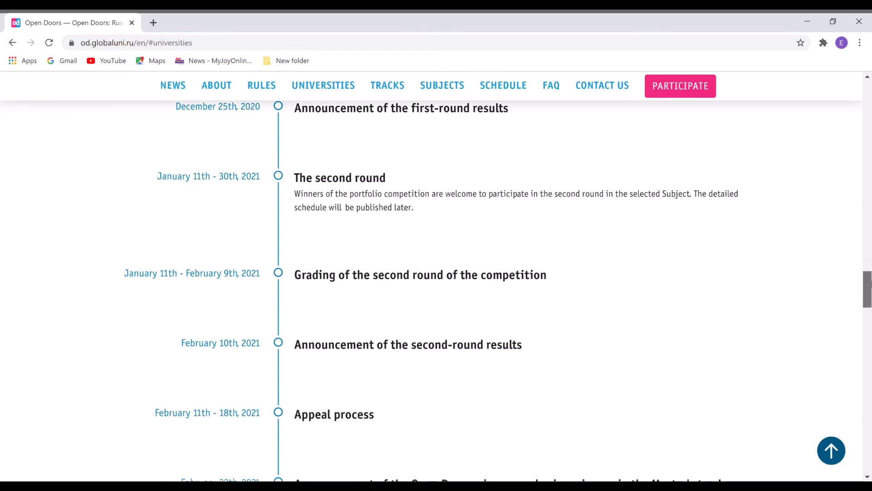
{"action": "scroll", "scroll_direction": "down", "scroll_amount": 3}
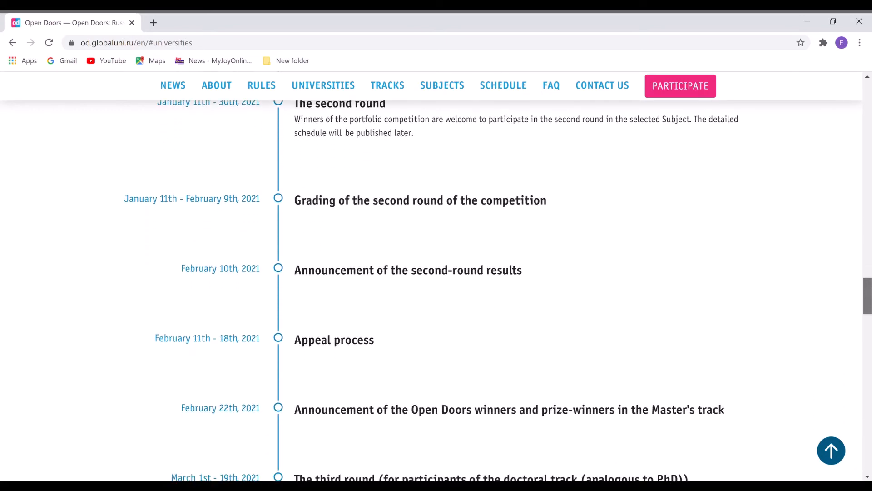
{"action": "scroll", "scroll_direction": "down", "scroll_amount": 3}
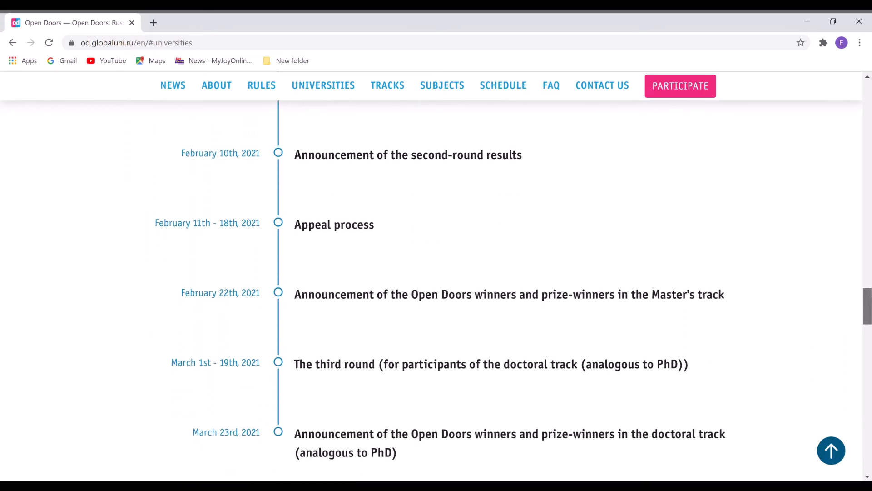
{"action": "scroll", "scroll_direction": "down", "scroll_amount": 3}
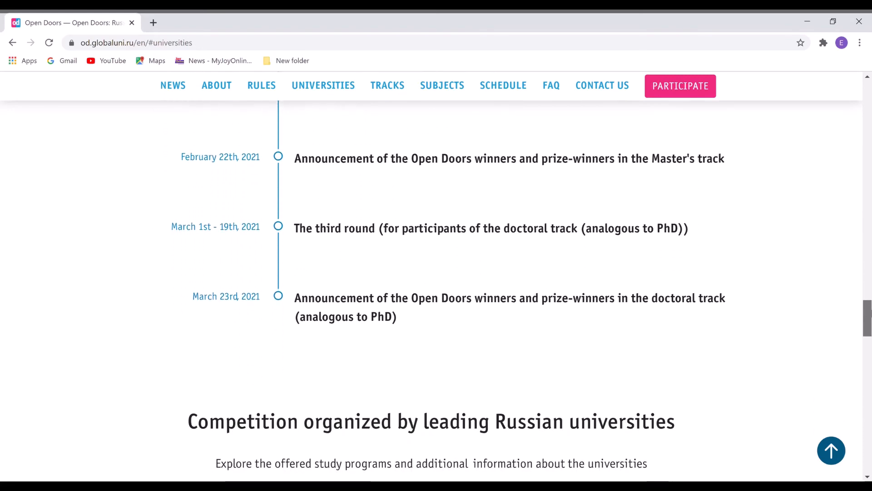
{"action": "scroll", "scroll_direction": "down", "scroll_amount": 3}
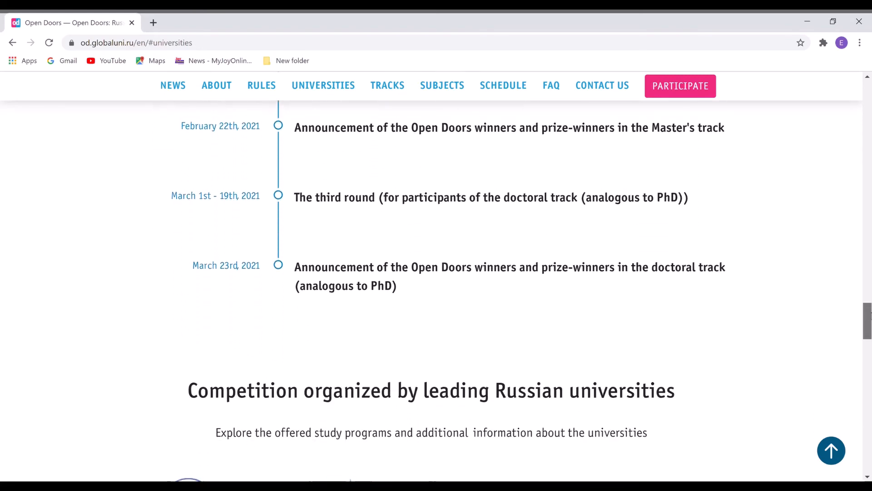
{"action": "scroll", "scroll_direction": "down", "scroll_amount": 3}
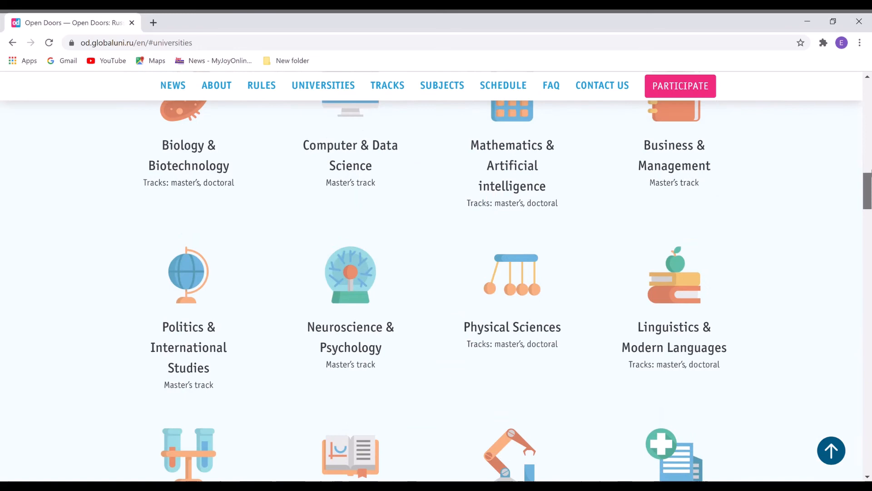
Read the Subjects of the OpenDoors grid and their tracks down to Earth Sciences and Education
{"action": "scroll", "scroll_direction": "up", "scroll_amount": 3}
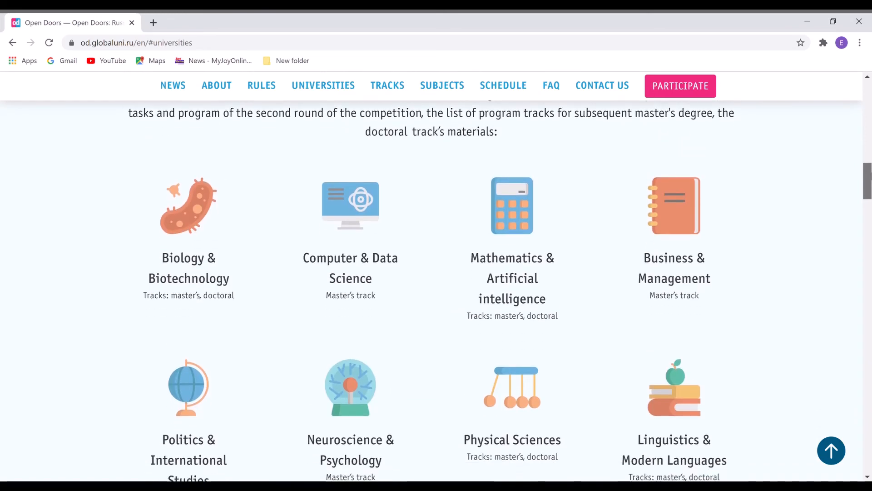
{"action": "scroll", "scroll_direction": "down", "scroll_amount": 3}
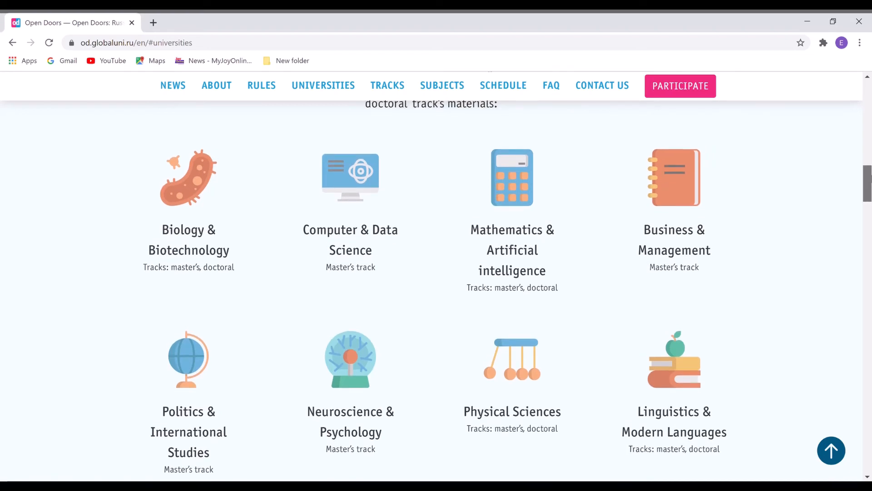
{"action": "scroll", "scroll_direction": "down", "scroll_amount": 3}
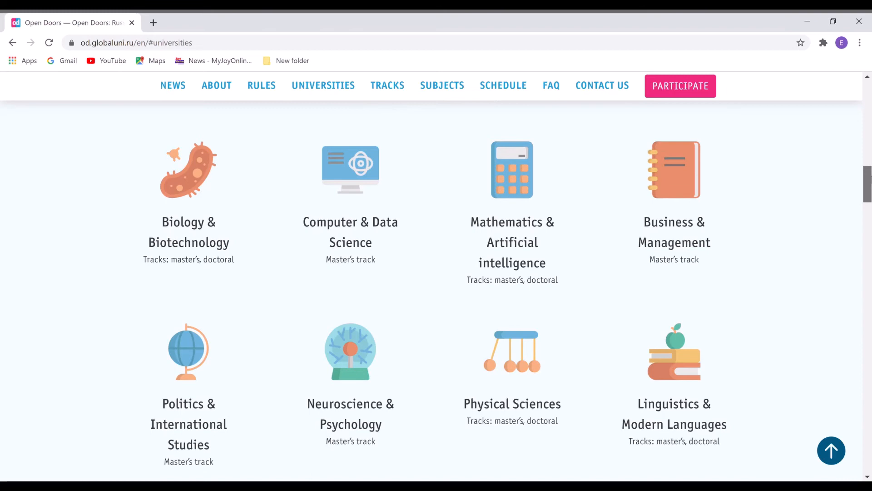
{"action": "scroll", "scroll_direction": "down", "scroll_amount": 3}
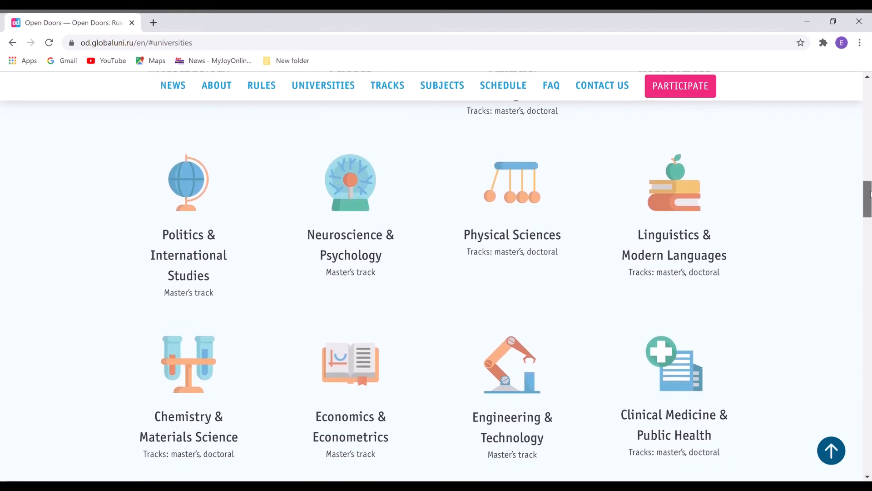
{"action": "scroll", "scroll_direction": "down", "scroll_amount": 3}
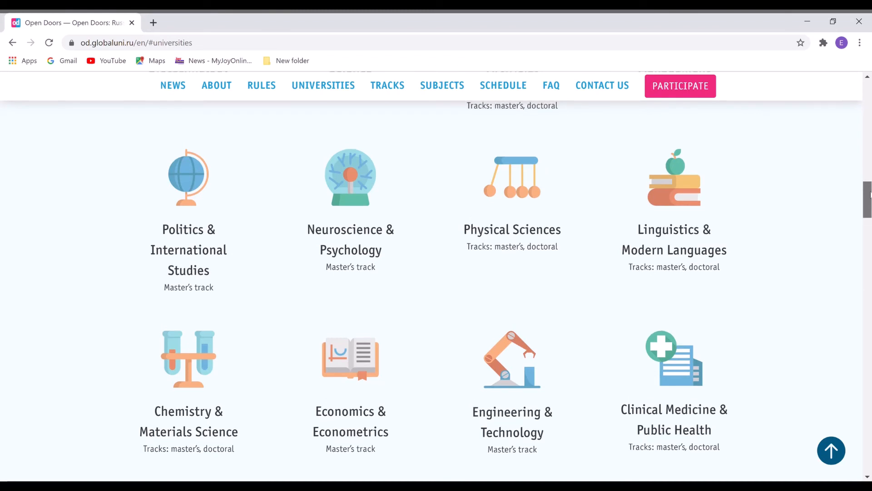
{"action": "scroll", "scroll_direction": "down", "scroll_amount": 3}
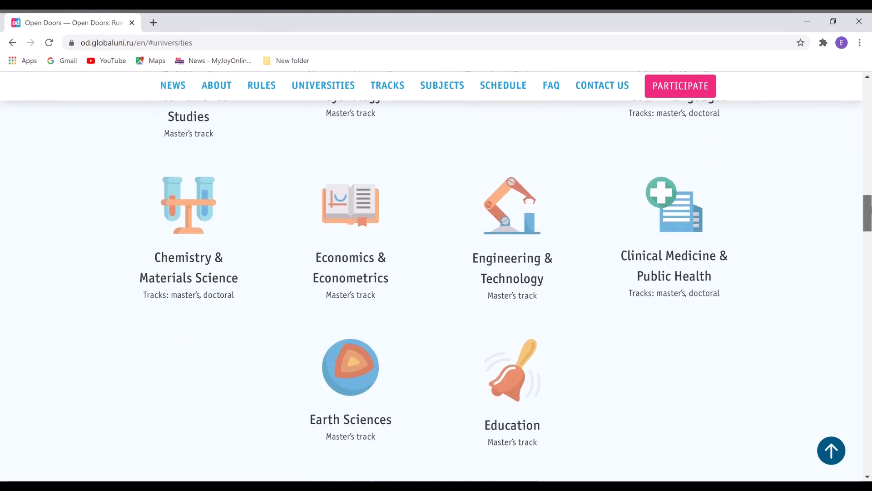
{"action": "scroll", "scroll_direction": "down", "scroll_amount": 3}
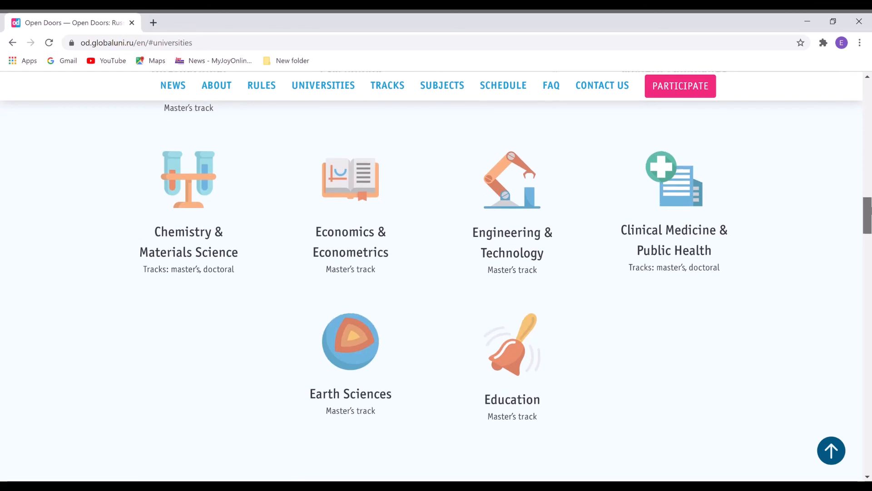
{"action": "scroll", "scroll_direction": "down", "scroll_amount": 3}
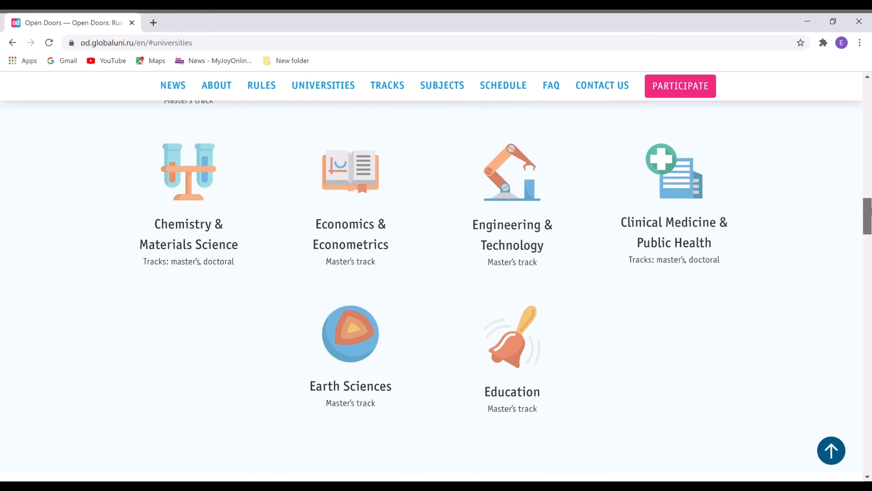
{"action": "scroll", "scroll_direction": "down", "scroll_amount": 3}
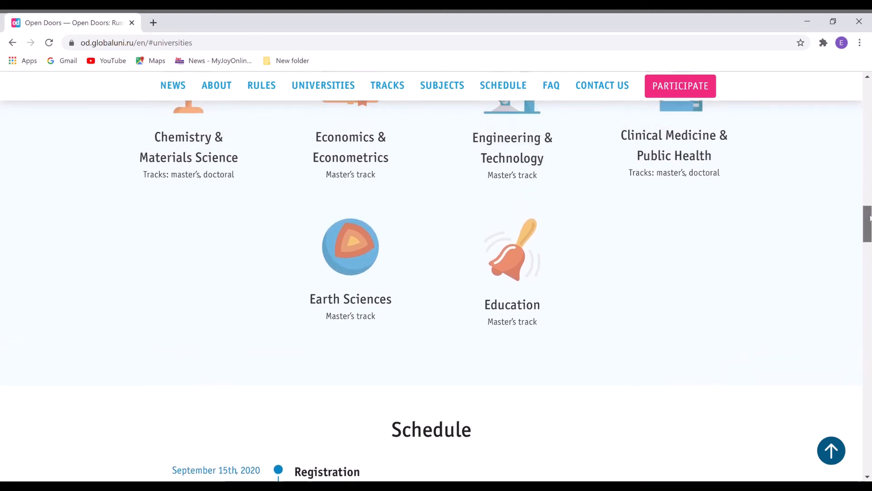
Scroll past Subjects and Latest News back to the 'One click to open all doors' banner
{"action": "scroll", "scroll_direction": "up", "scroll_amount": 3}
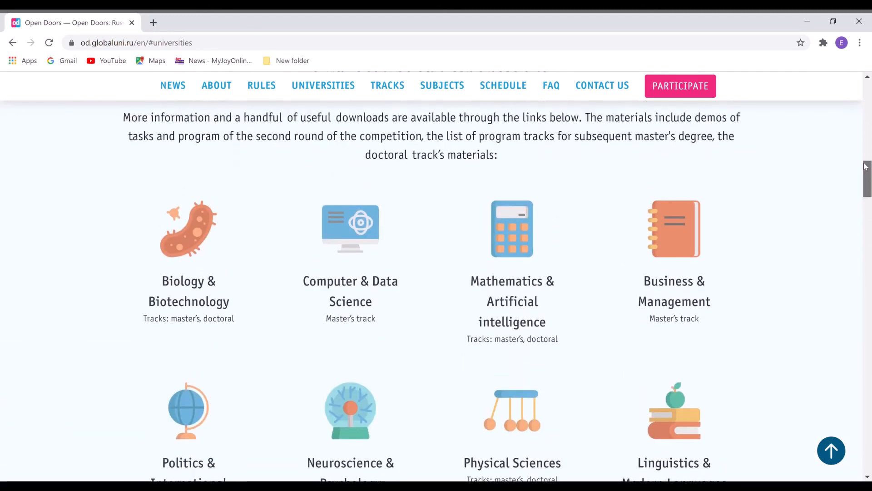
{"action": "scroll", "scroll_direction": "up", "scroll_amount": 3}
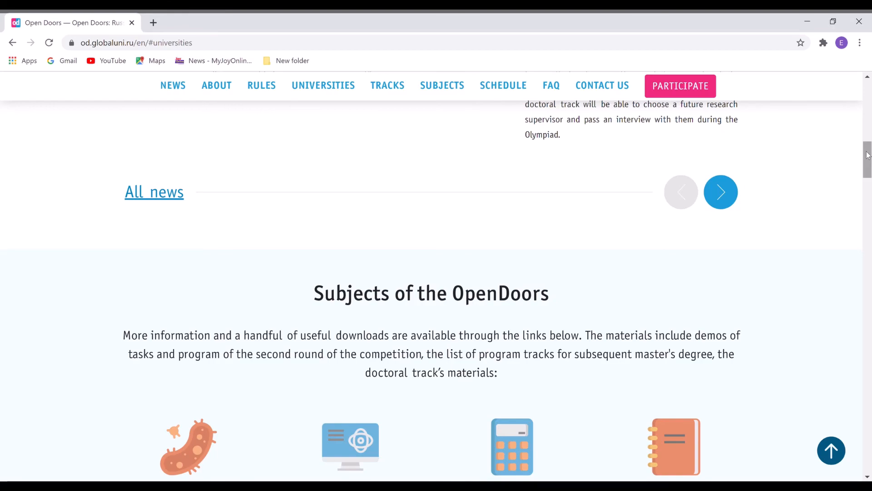
{"action": "scroll", "scroll_direction": "up", "scroll_amount": 3}
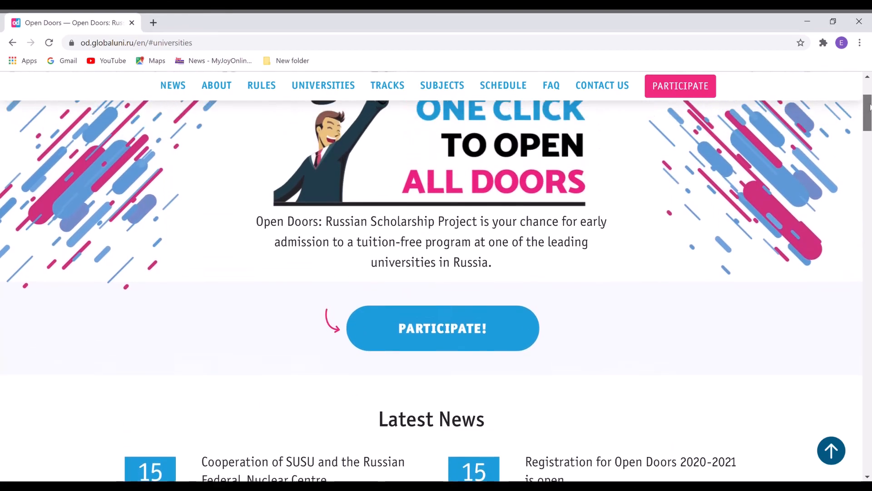